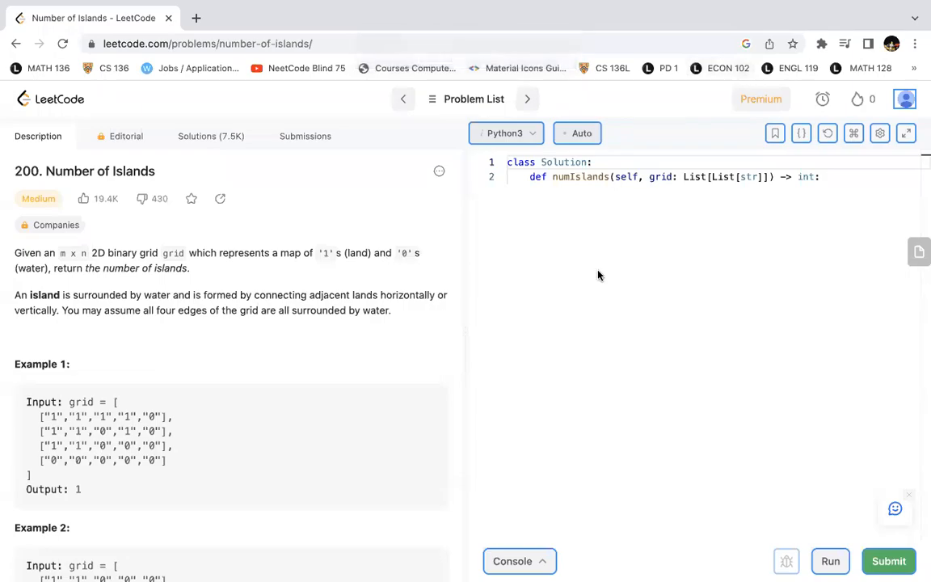
mouse_move(474, 98)
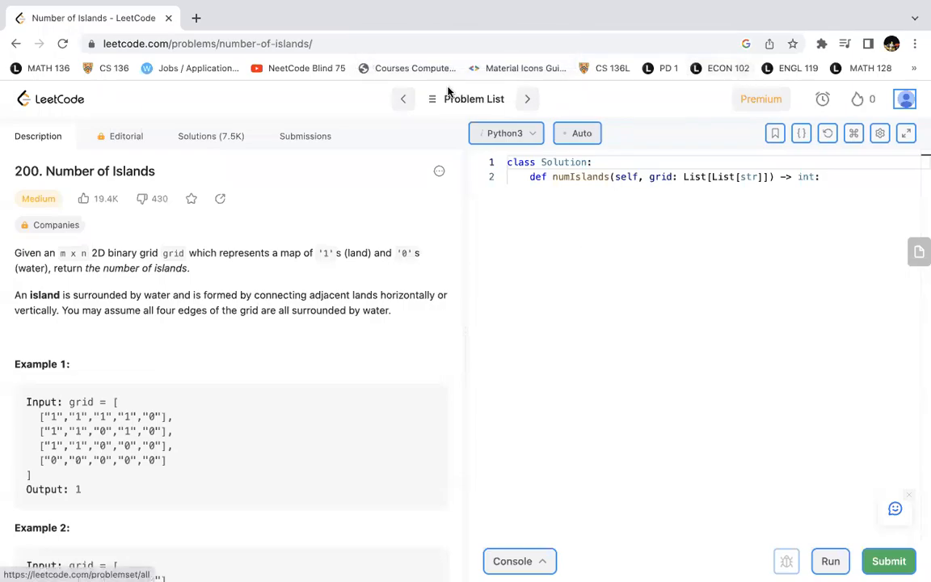
Read through the examples, highlighting the bottom-right island in Example 2
scroll("down", 3)
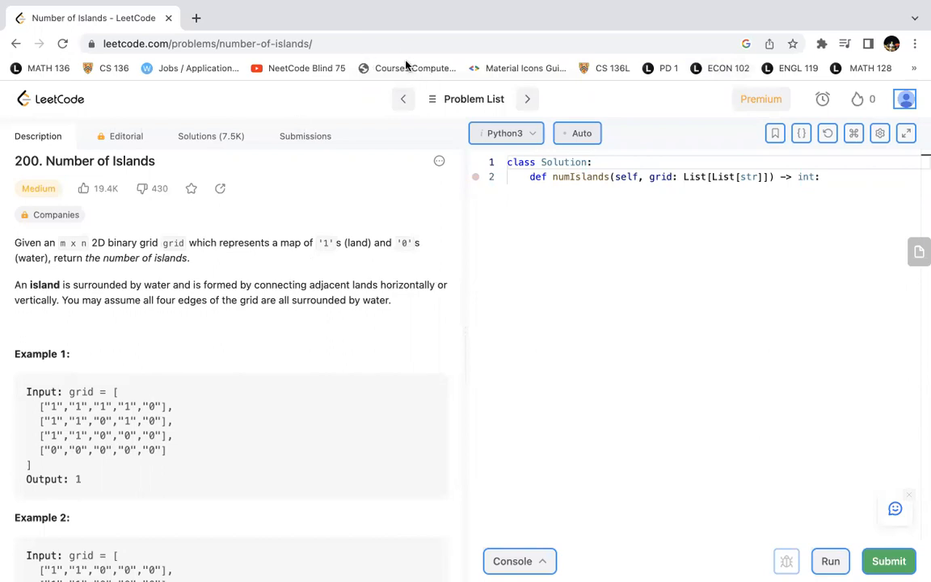
mouse_move(205, 260)
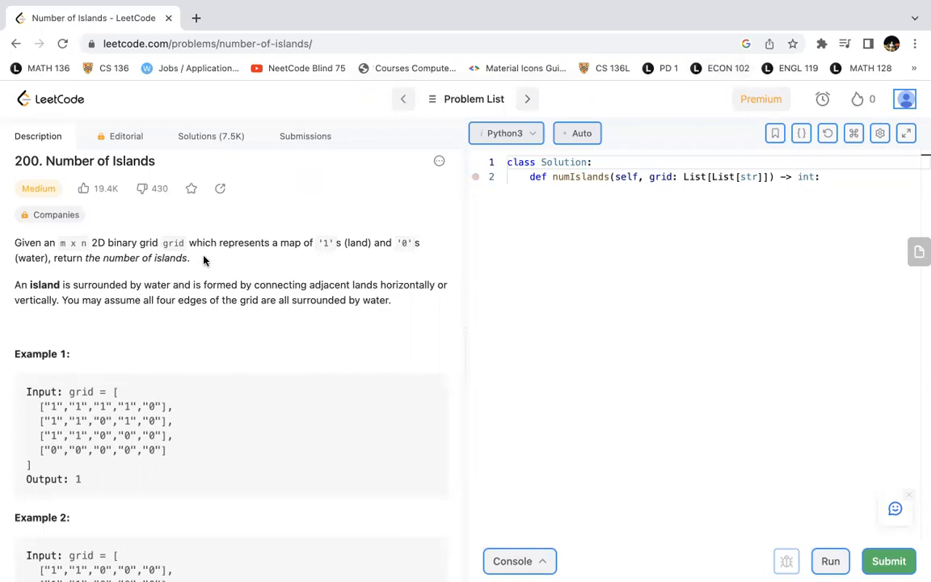
mouse_move(274, 242)
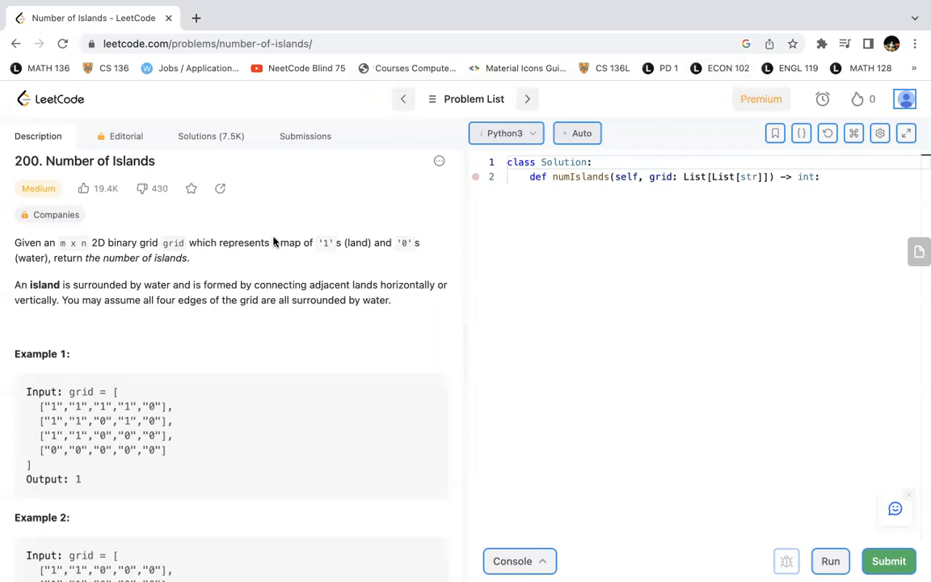
mouse_move(425, 57)
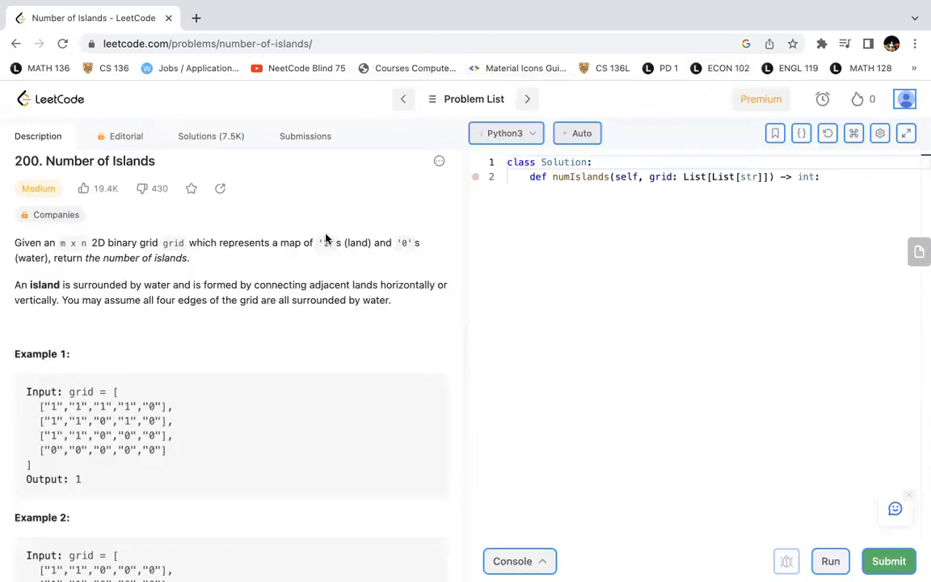
scroll("down", 3)
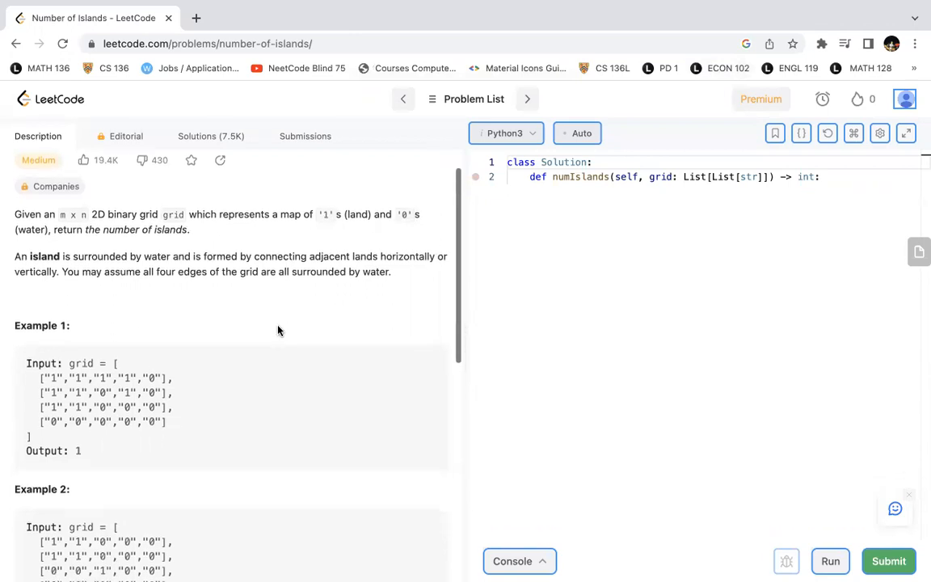
mouse_move(403, 99)
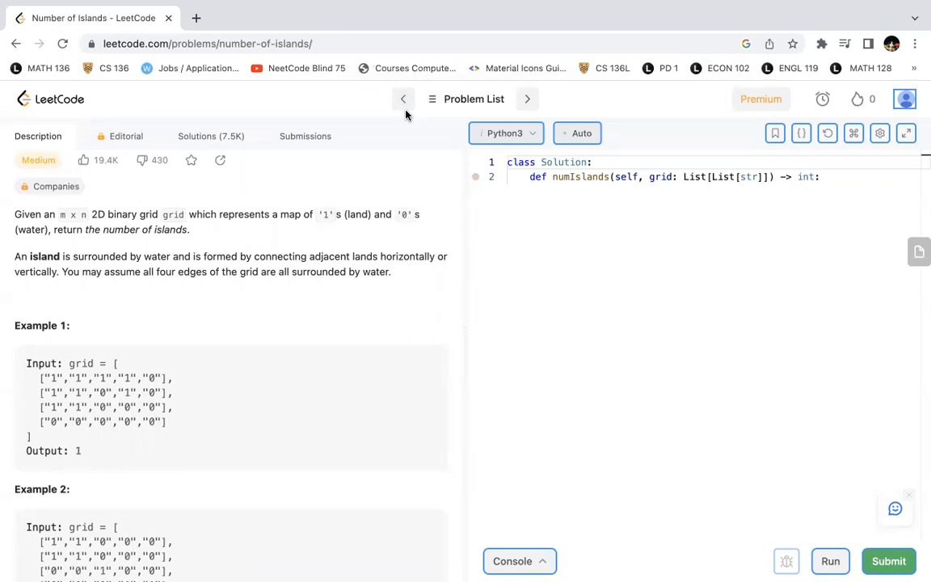
mouse_move(415, 68)
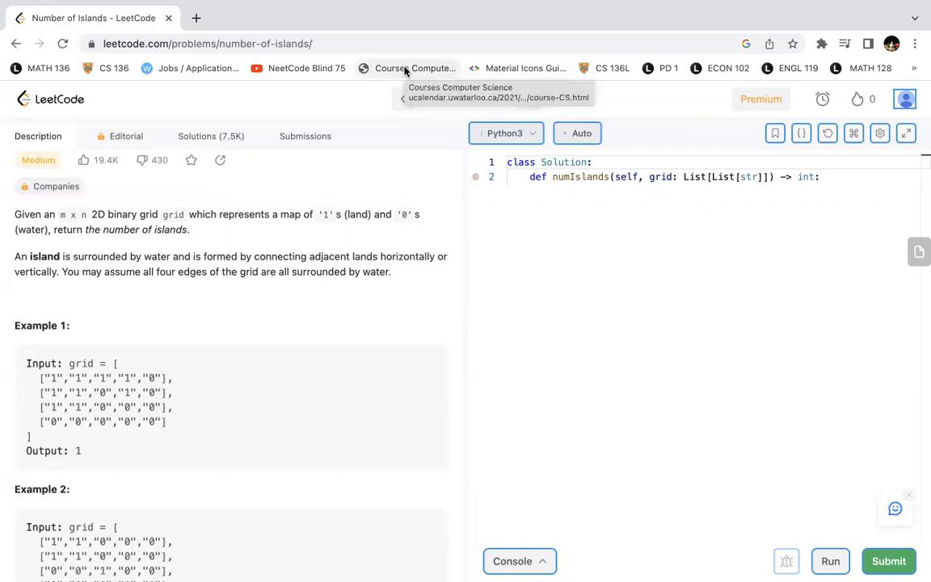
scroll("down", 3)
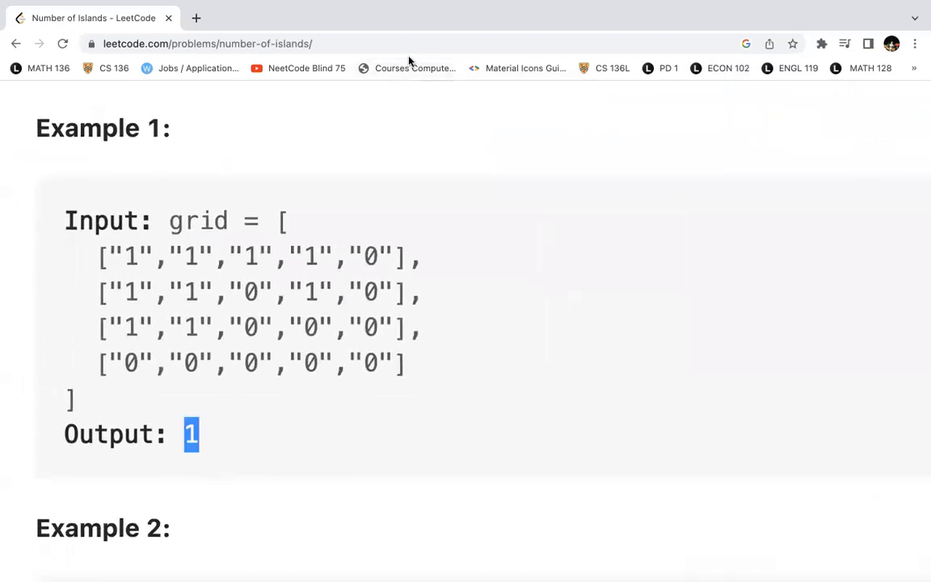
mouse_move(203, 334)
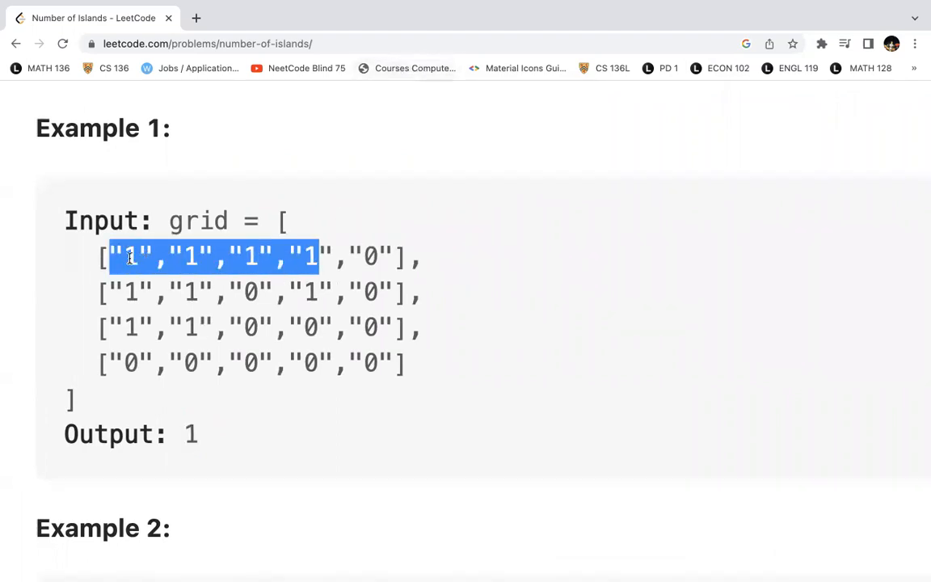
mouse_move(123, 289)
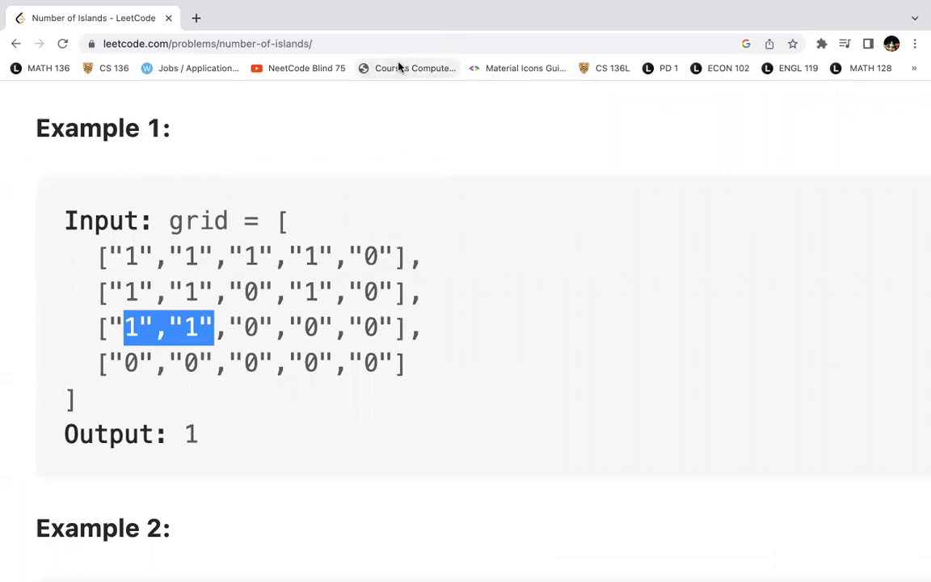
mouse_move(160, 257)
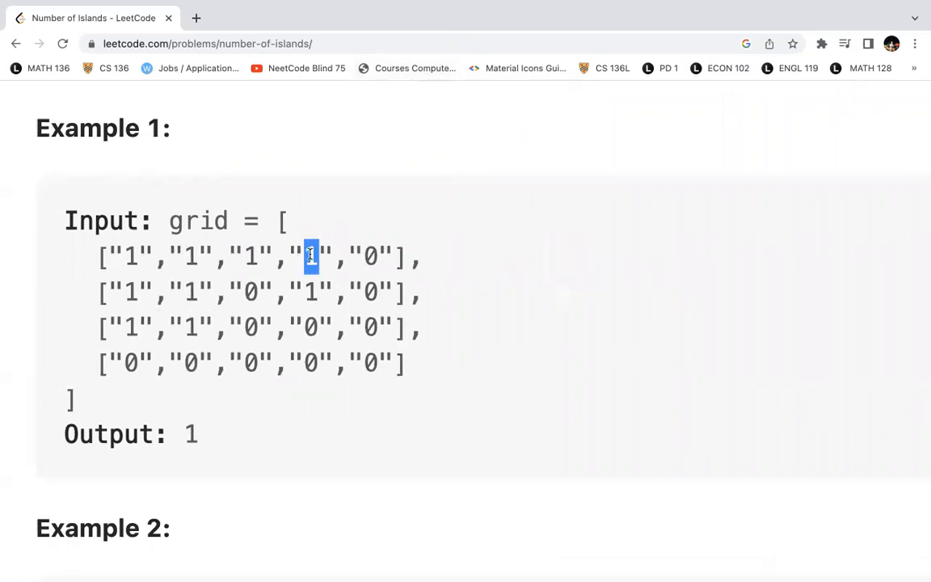
mouse_move(485, 128)
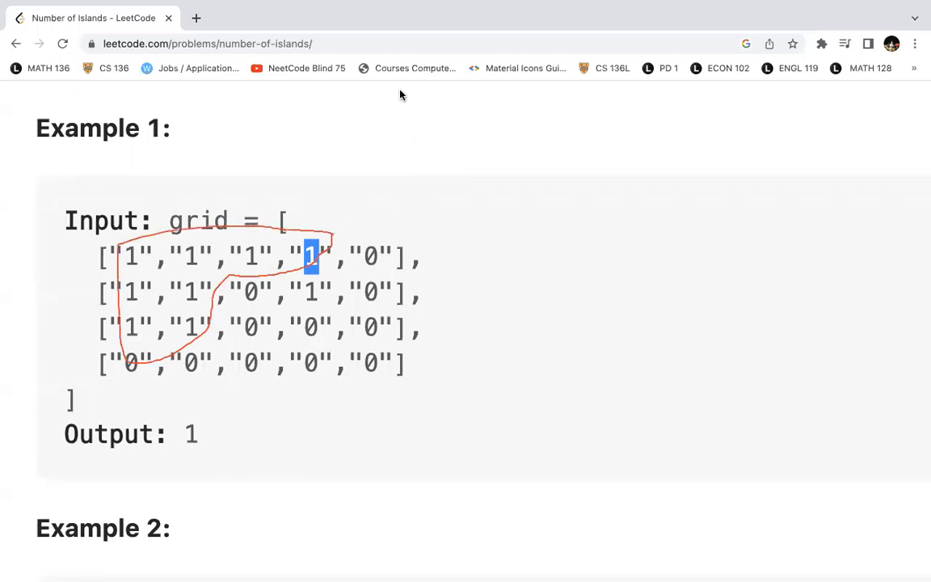
mouse_move(146, 348)
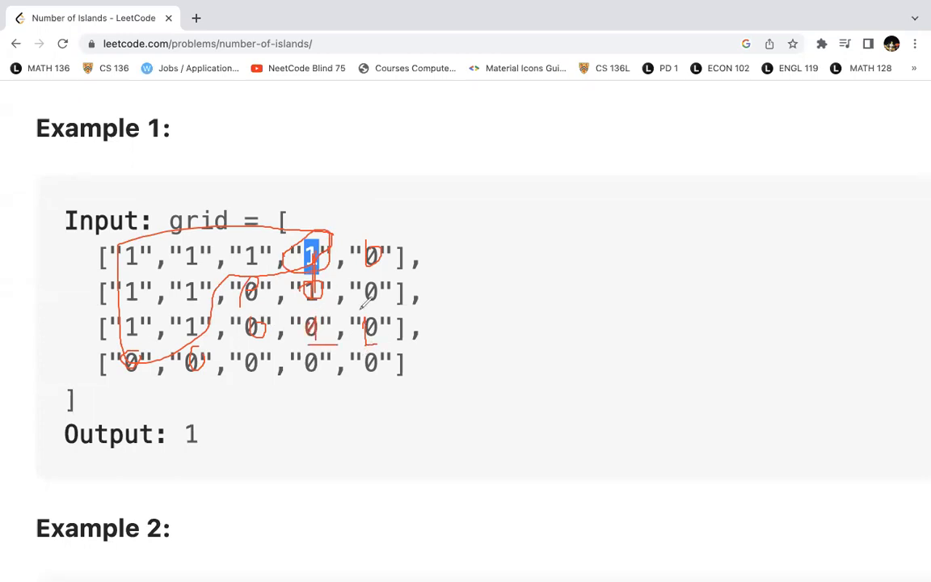
mouse_move(285, 92)
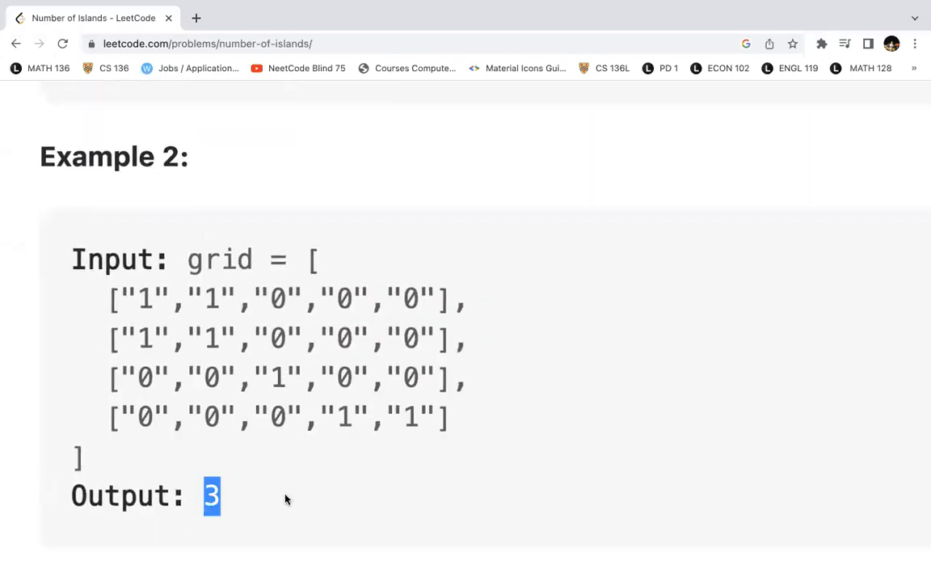
mouse_move(162, 362)
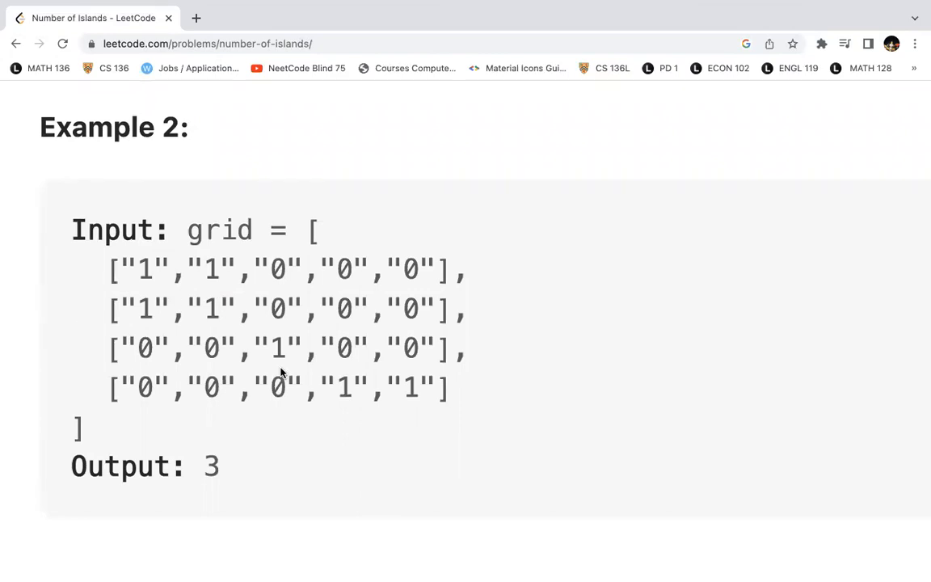
mouse_move(421, 379)
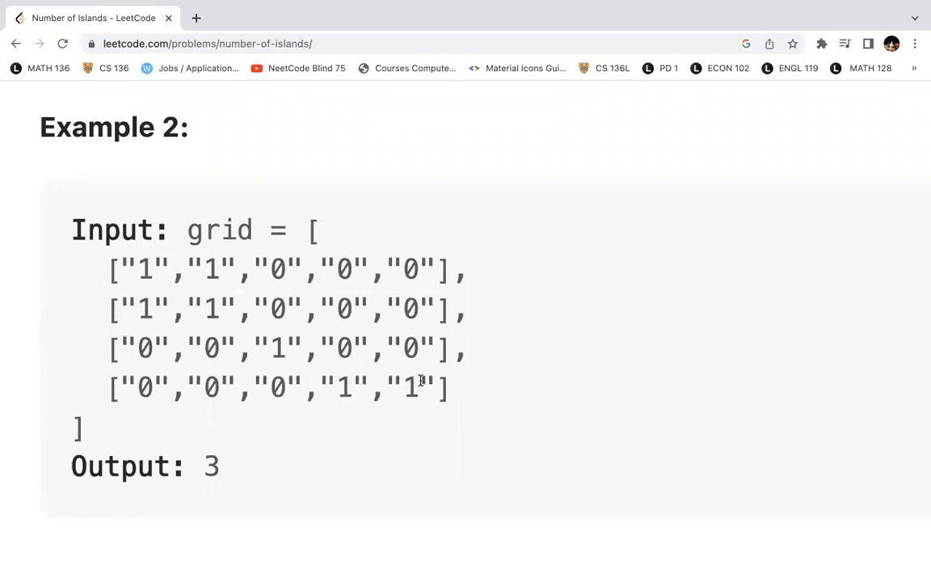
double_click(378, 388)
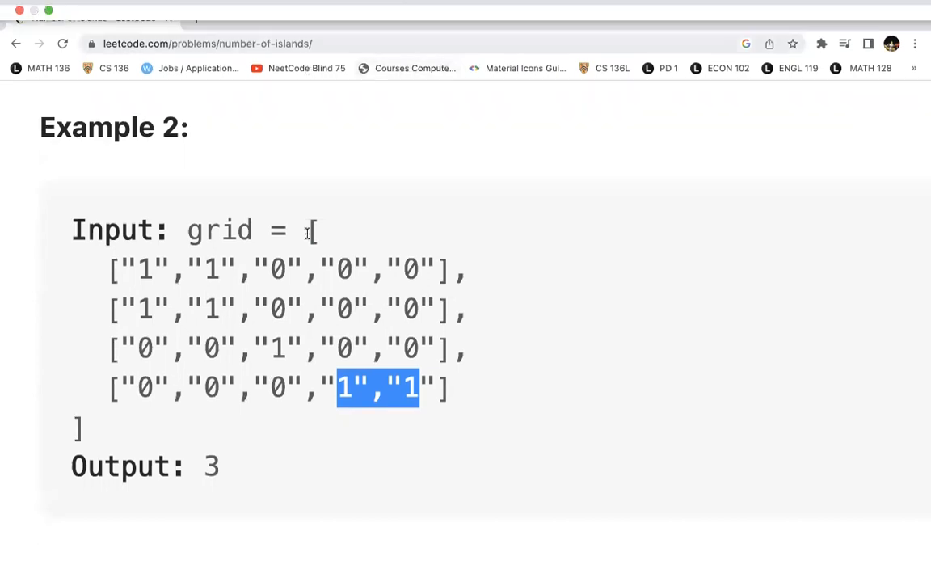
scroll("down", 3)
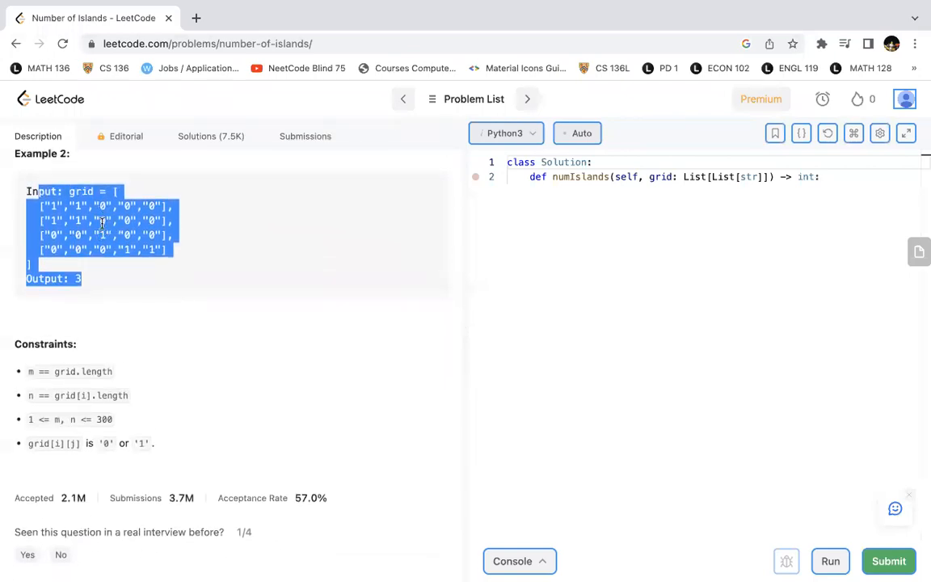
Point out Example 2's lone land cell, then return to the top of the description
left_click(101, 235)
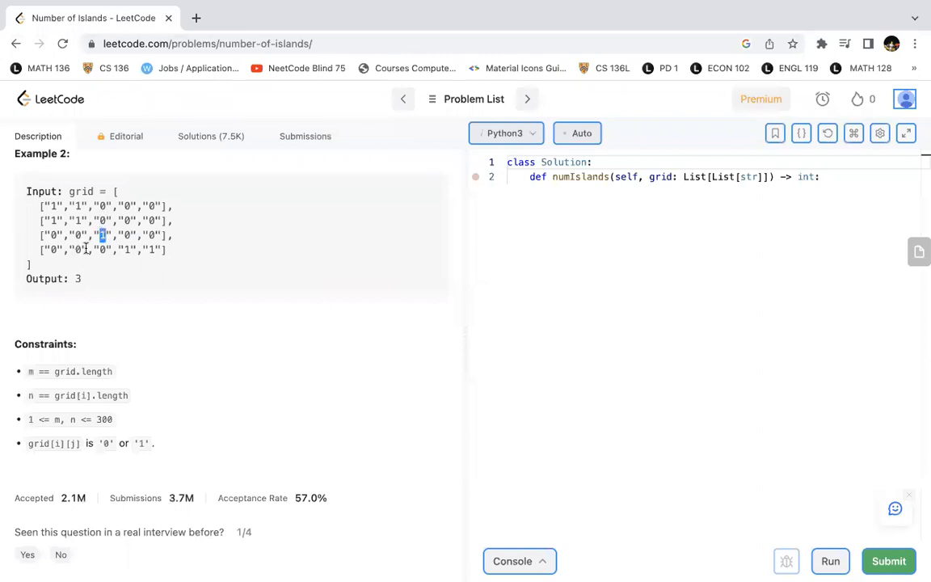
scroll("down", 3)
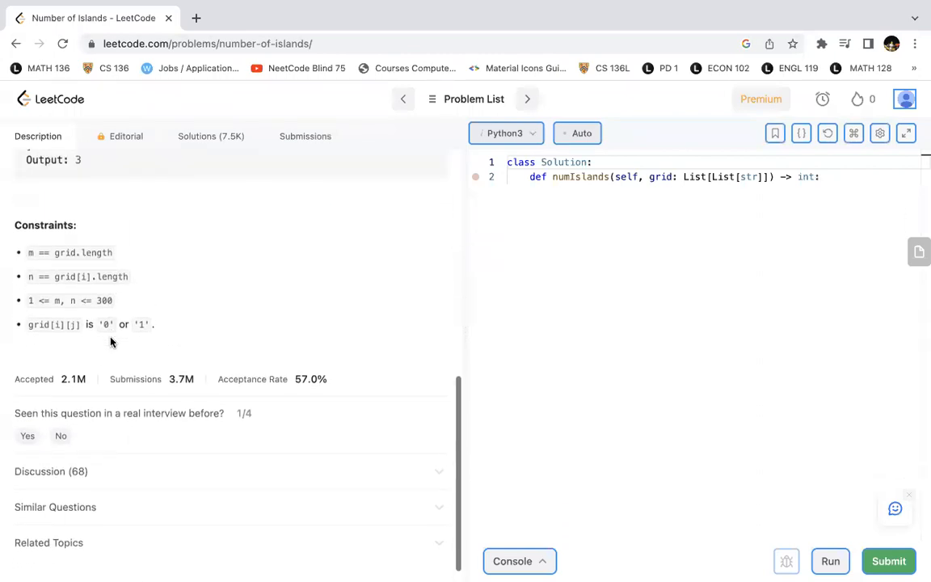
scroll("up", 3)
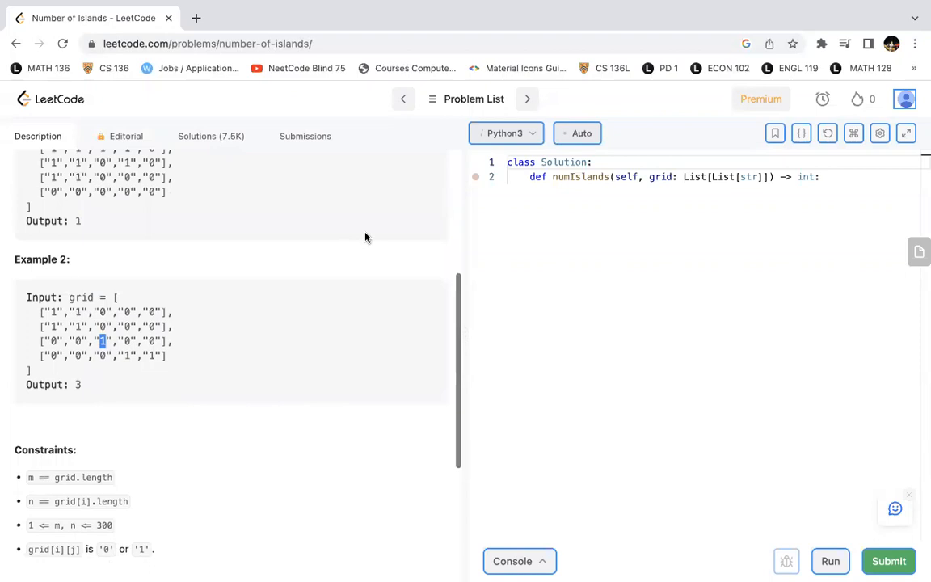
scroll("up", 3)
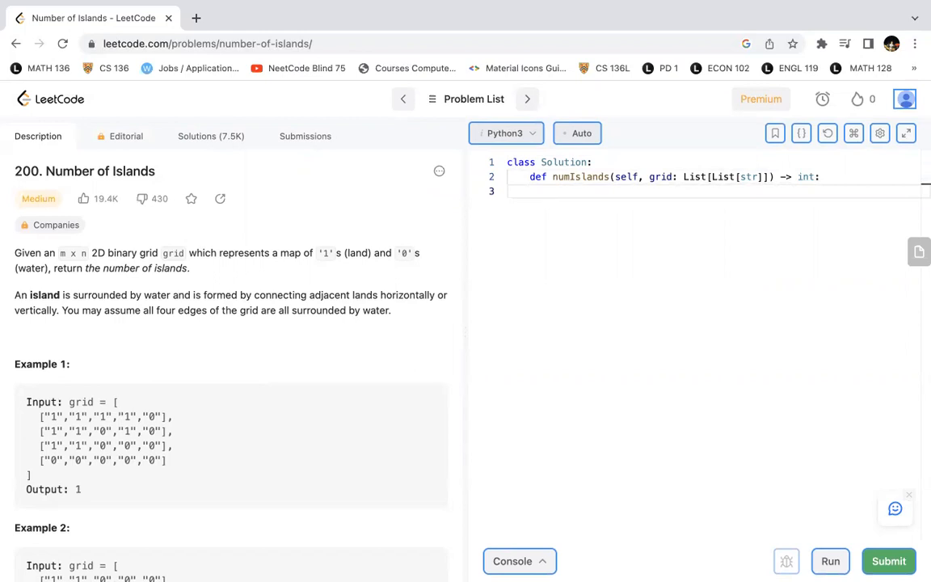
Add an empty-grid guard: if not grid, return 0
type("if")
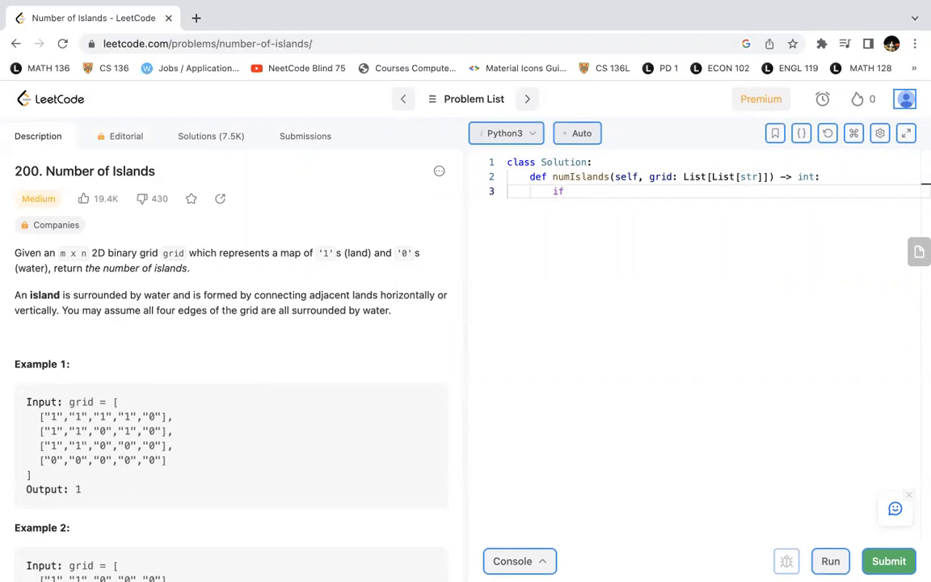
type("not grid")
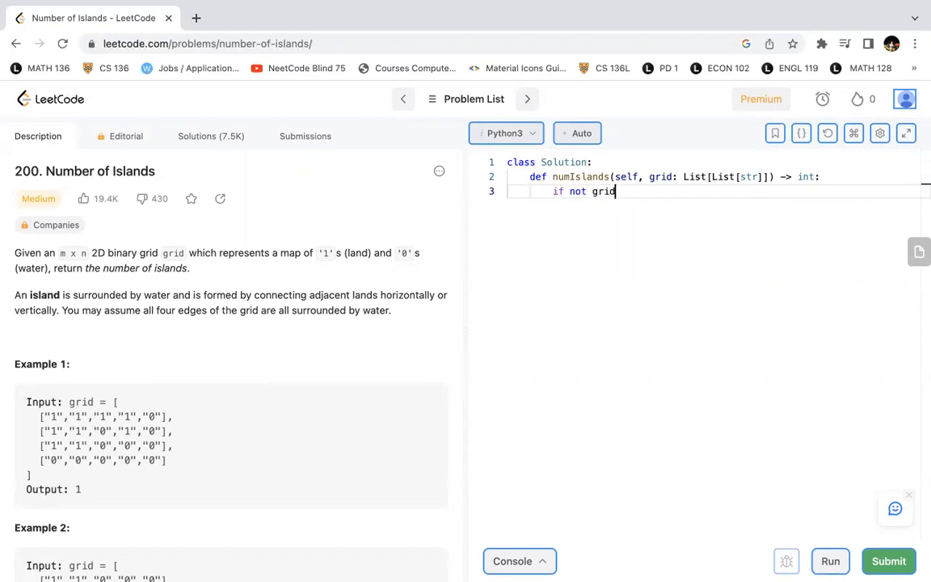
key("enter")
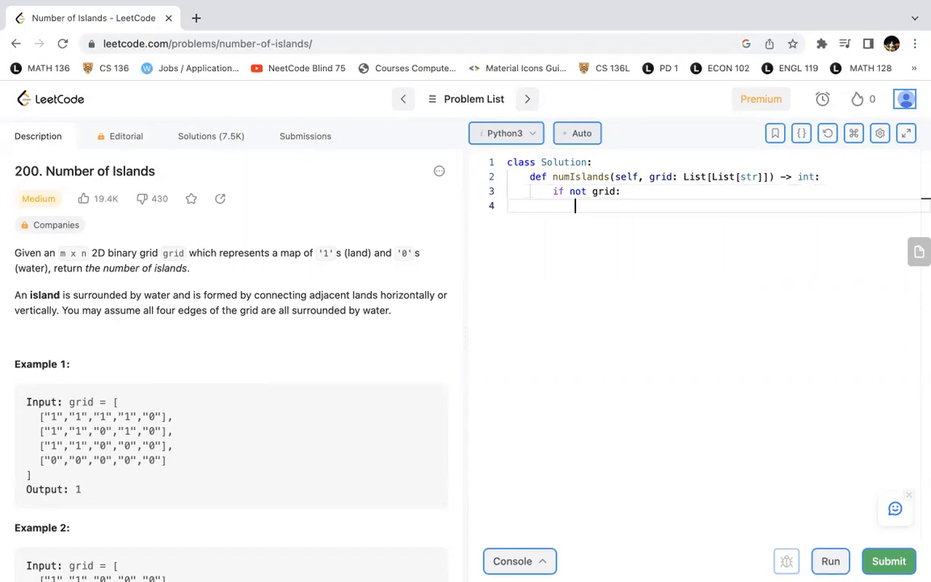
type("return 0")
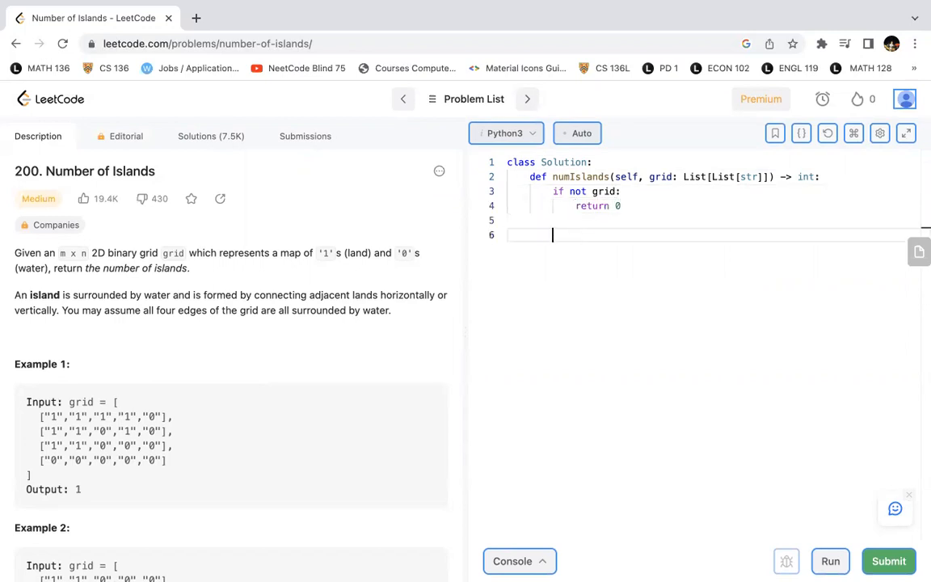
Set rows, cols from len(grid) and len(grid[0])
type("row")
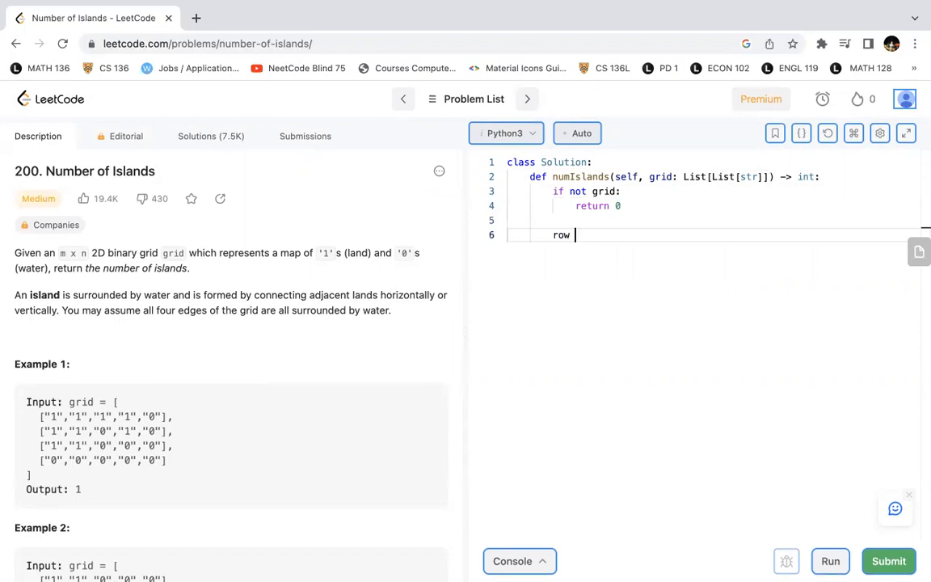
type(", cols")
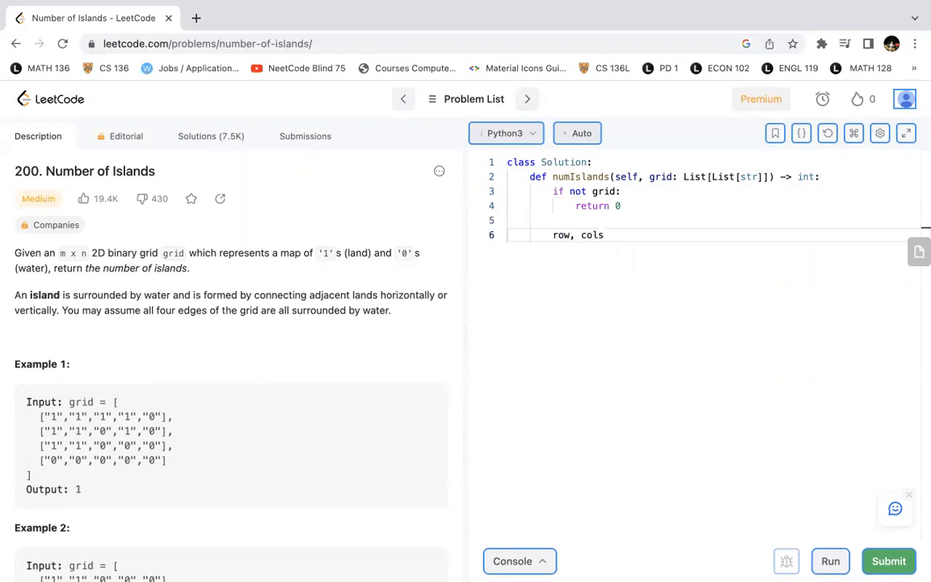
type("= len(grid), len(")
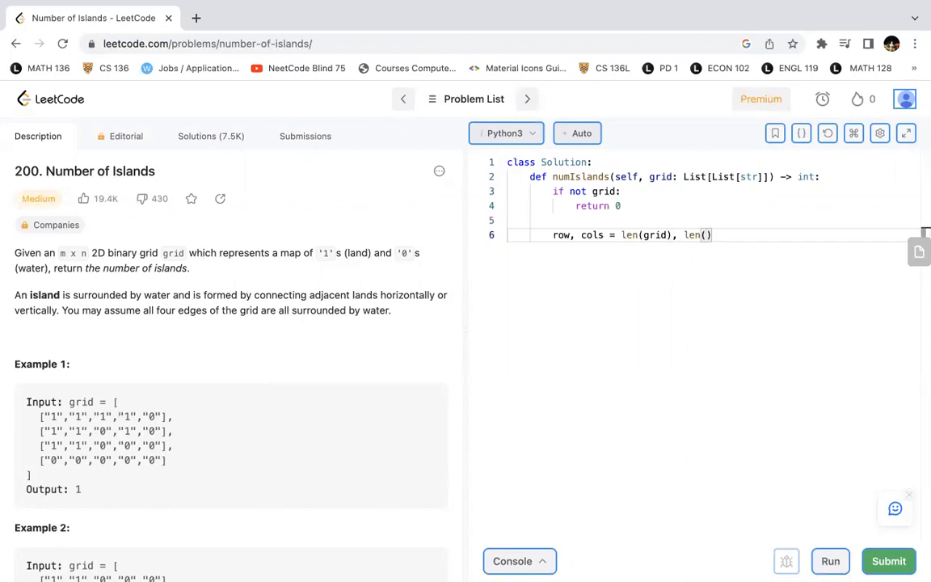
type("griod")
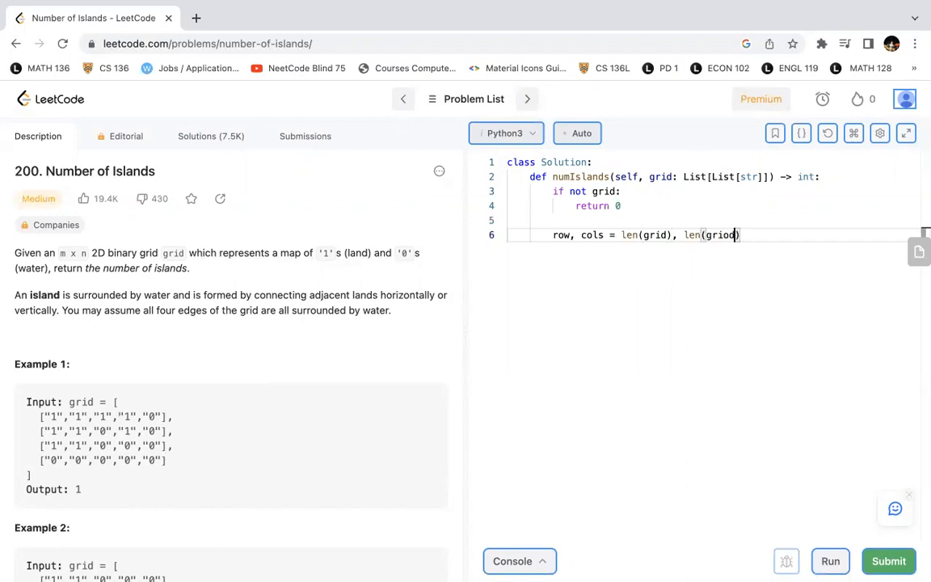
type("[0]")
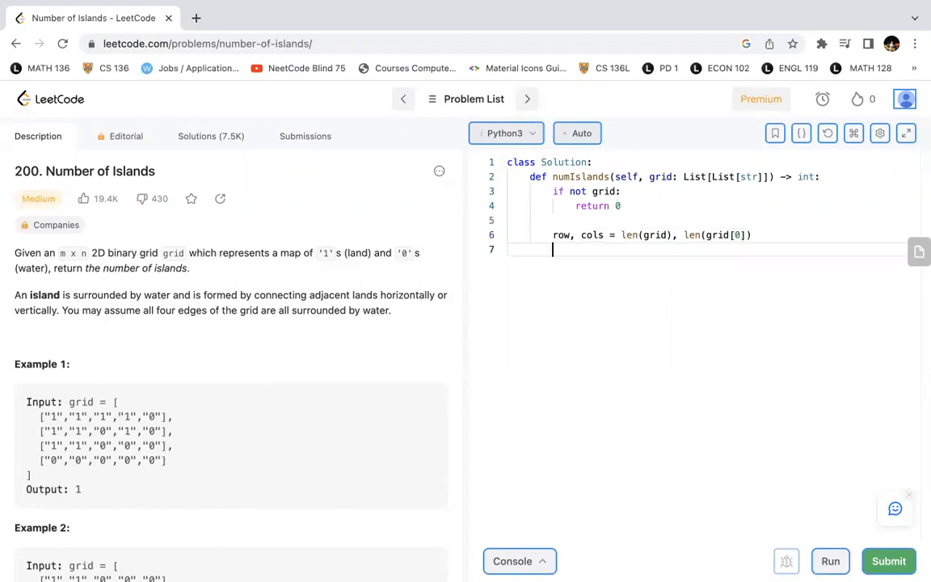
Add visit = set() and an islands counter starting at 0
type("visit")
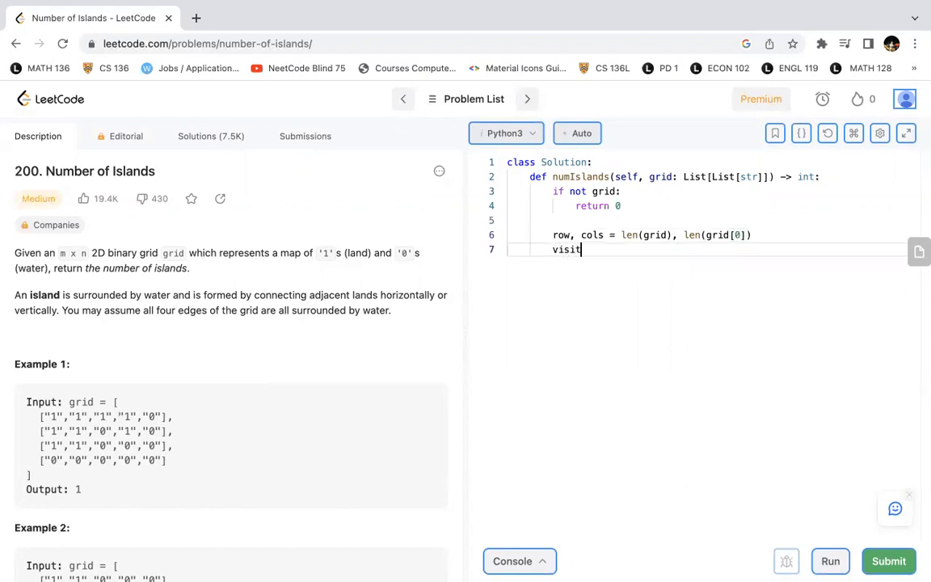
type("= set()")
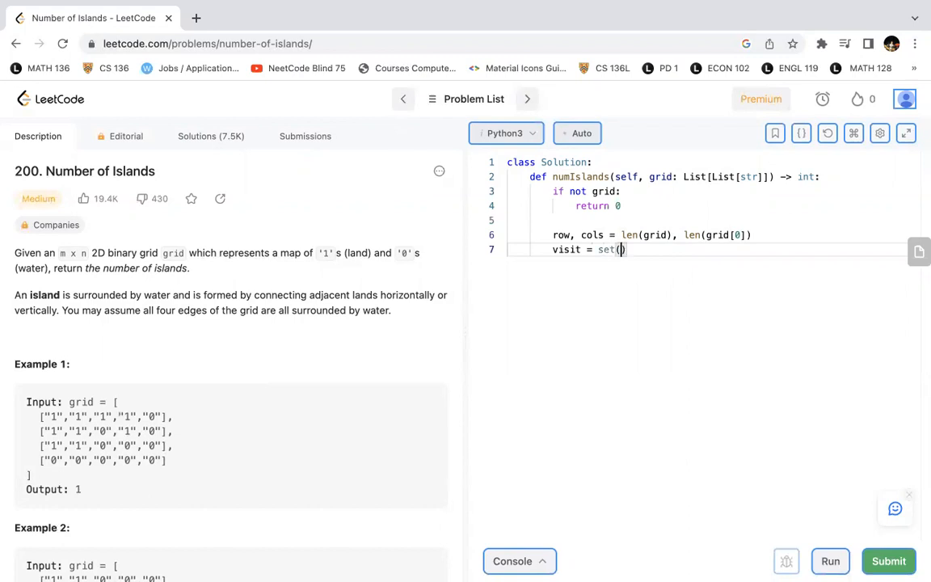
key("Return")
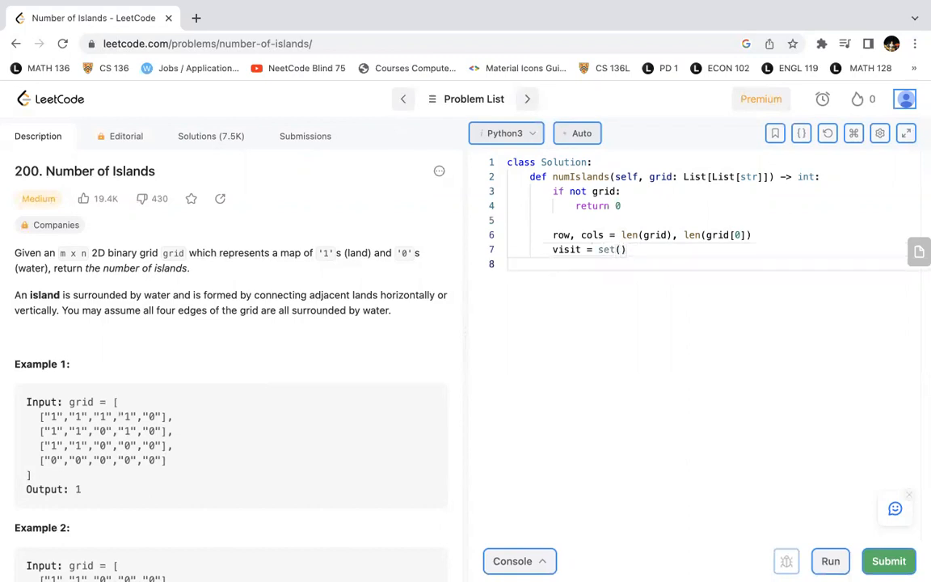
type("islamnds = 0")
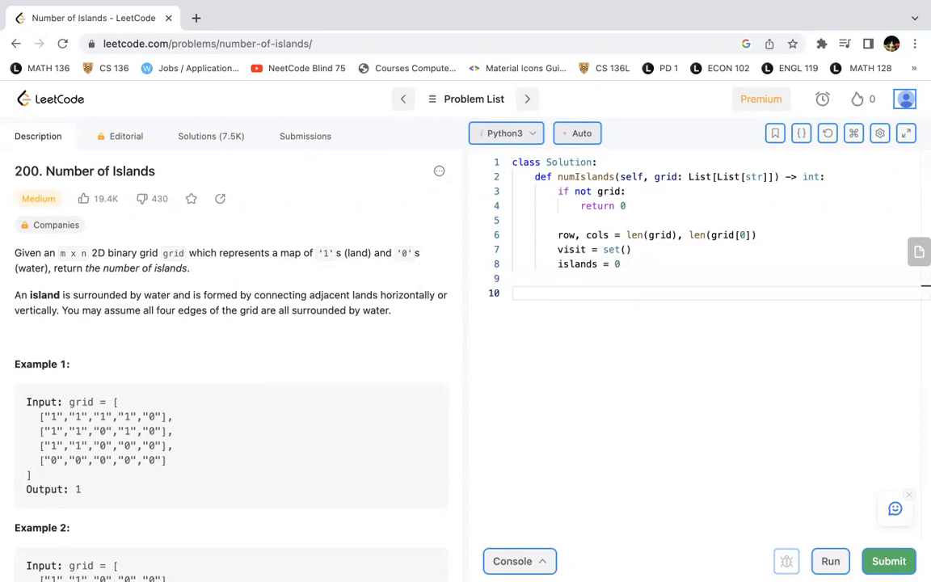
type("def bfs(r, c):")
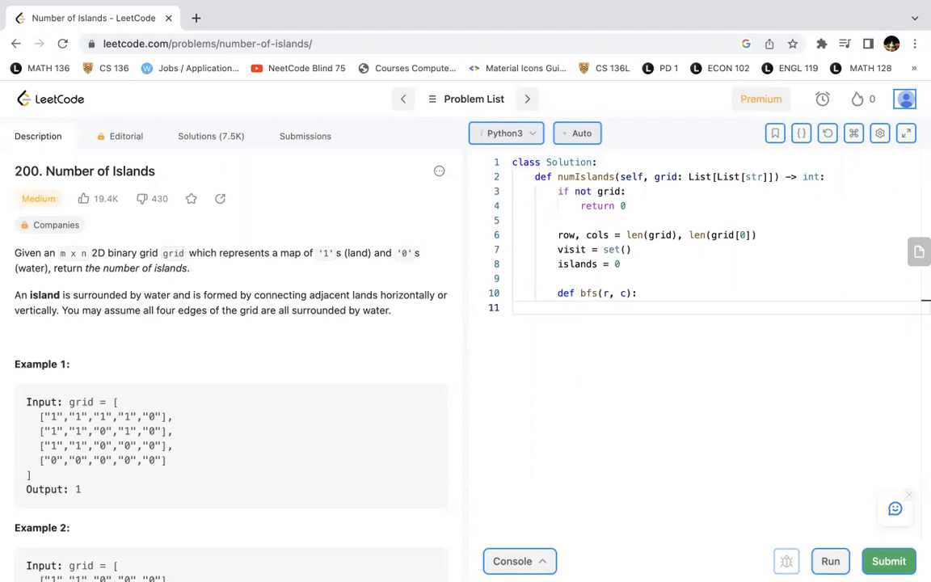
Create q = collections.deque() and mark (r, c) with visit.add((r, c))
type("q = collection")
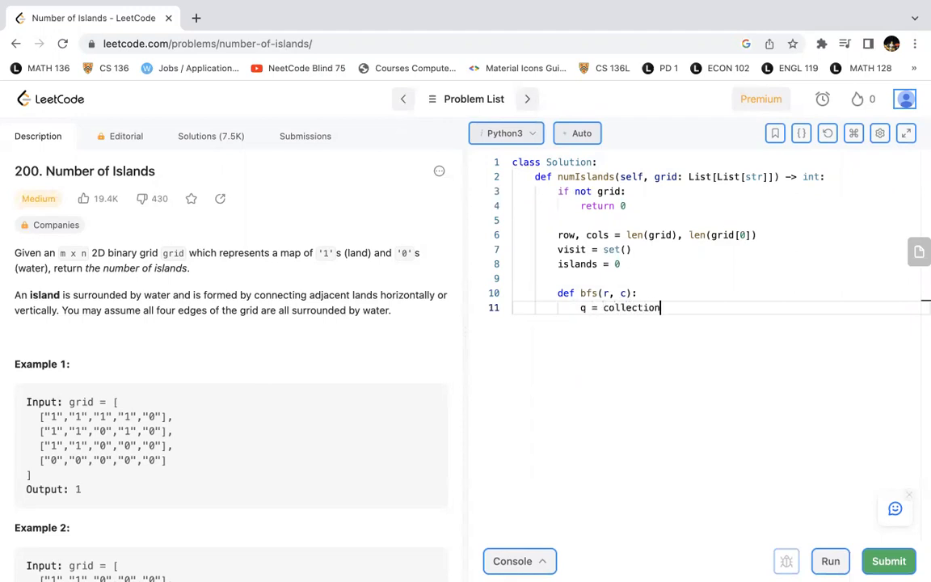
type(".deque")
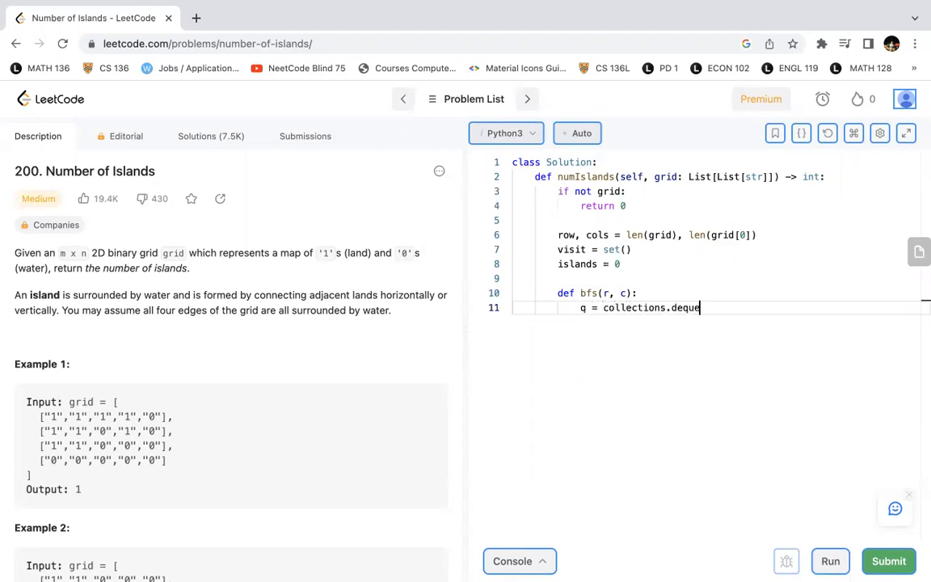
type("()")
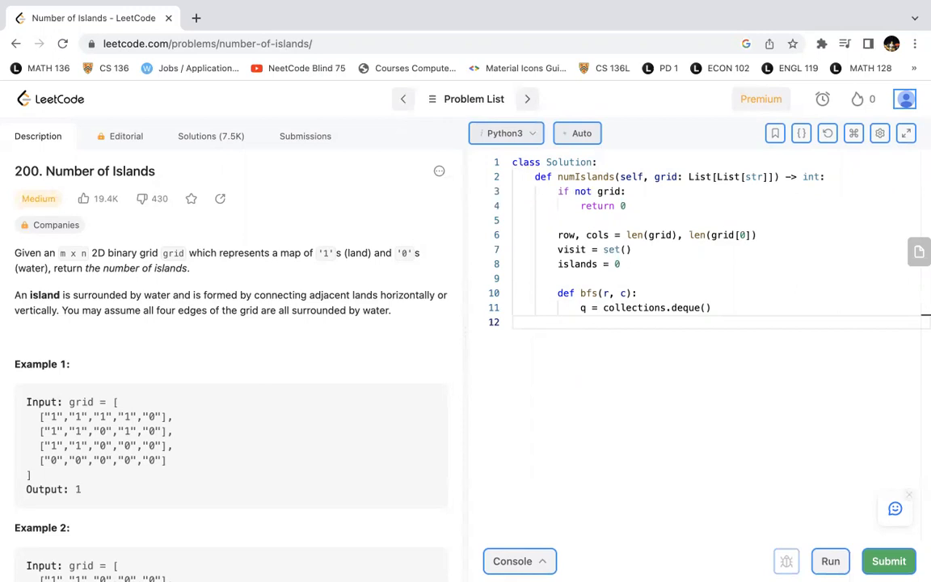
type("visit.add")
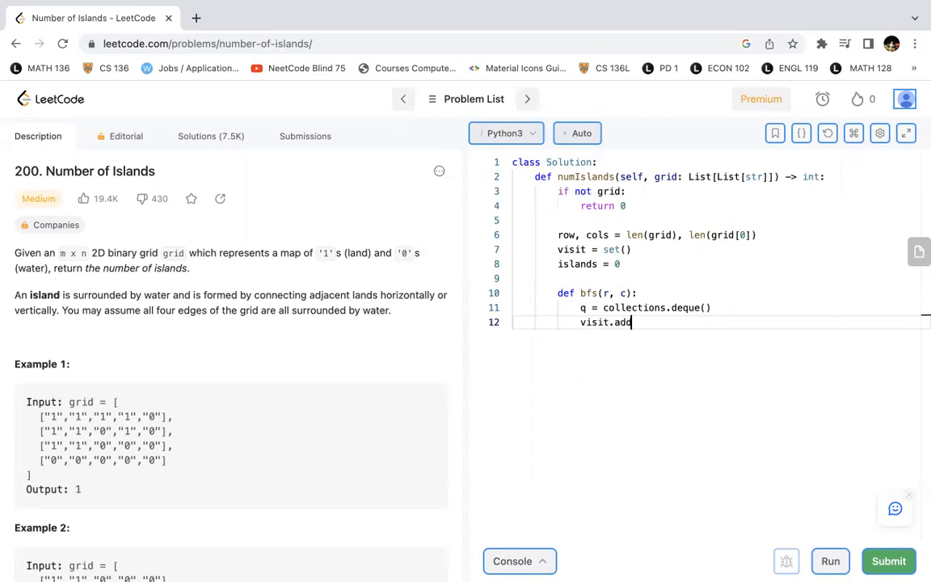
type("(r,")
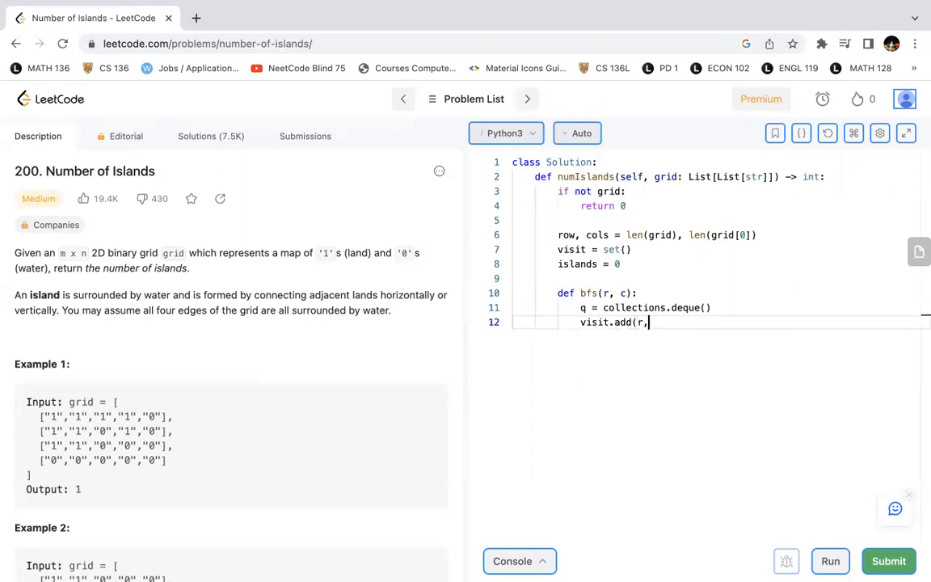
key("Enter")
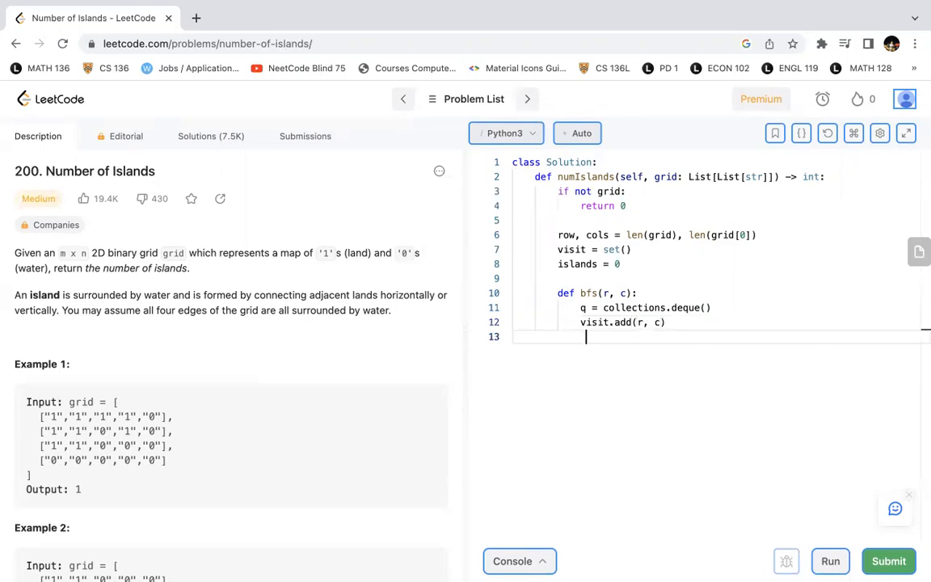
key("Backspace")
type(")")
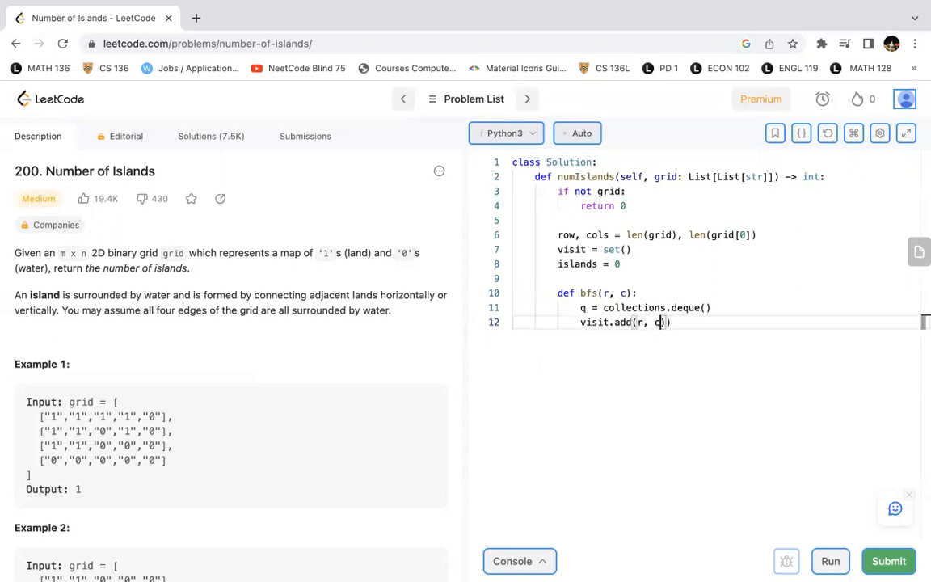
type("()")
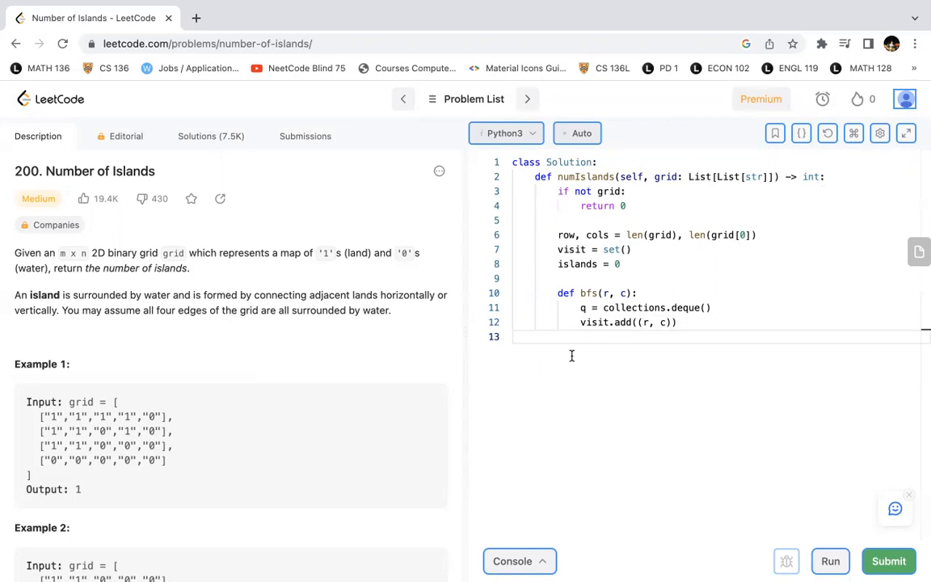
Enqueue the starting cell with q.append((r, c))
type("q.")
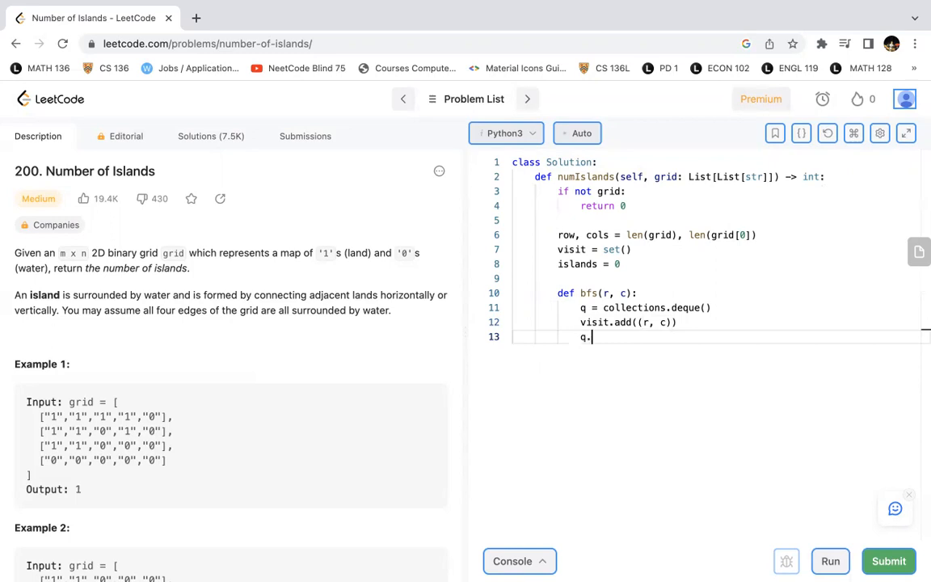
type("append()")
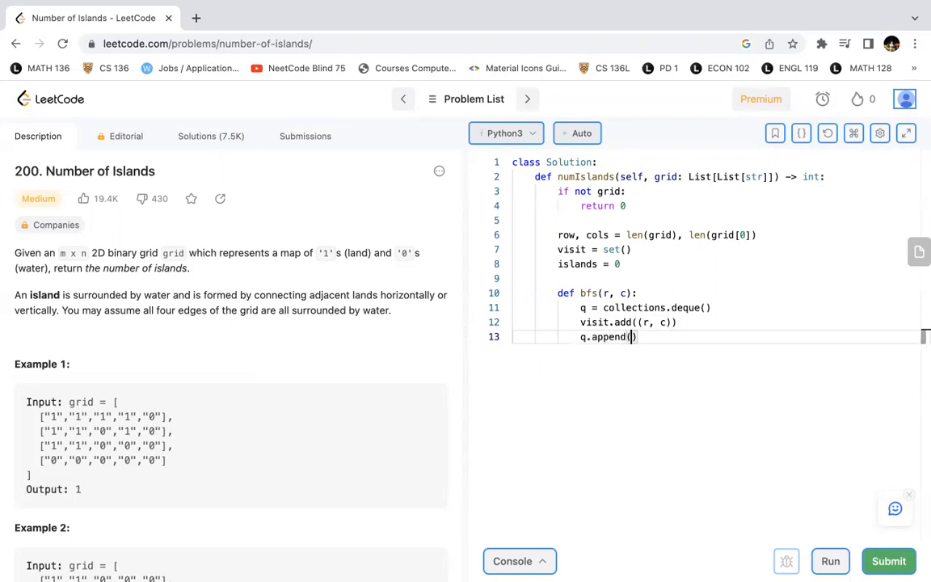
type("(r, c)")
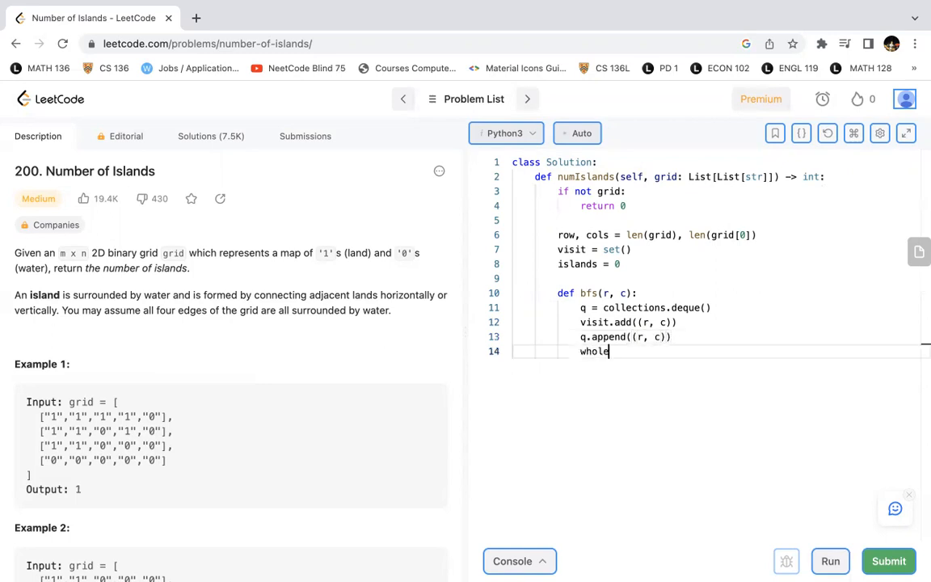
Loop with while q:, popping row, col = q.popleft() each iteration
type("while")
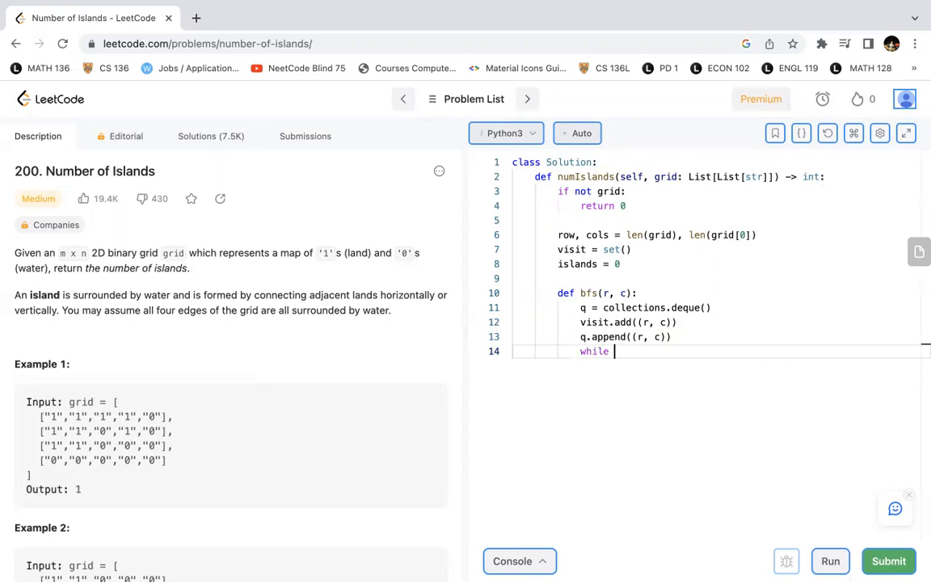
type("q:")
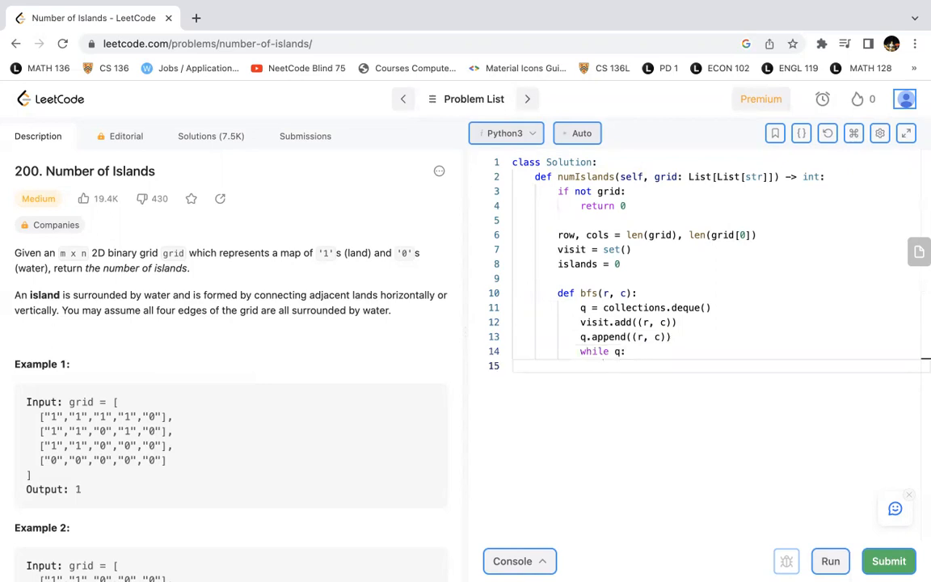
type("row")
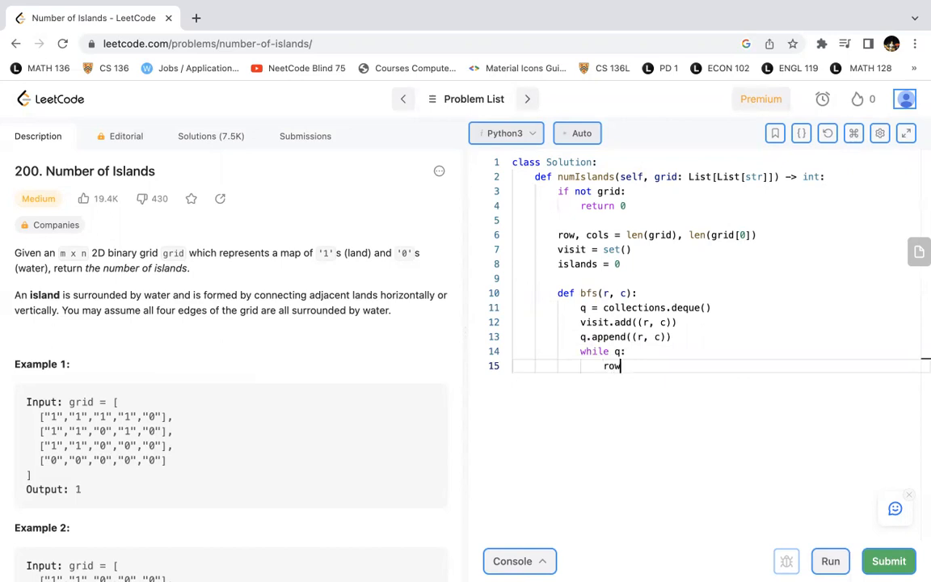
type(", col")
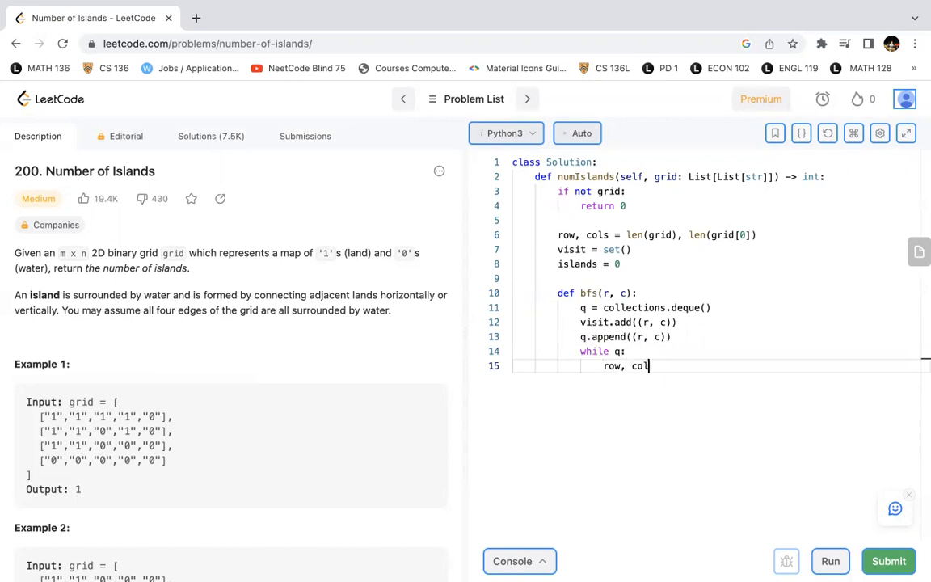
type("= q")
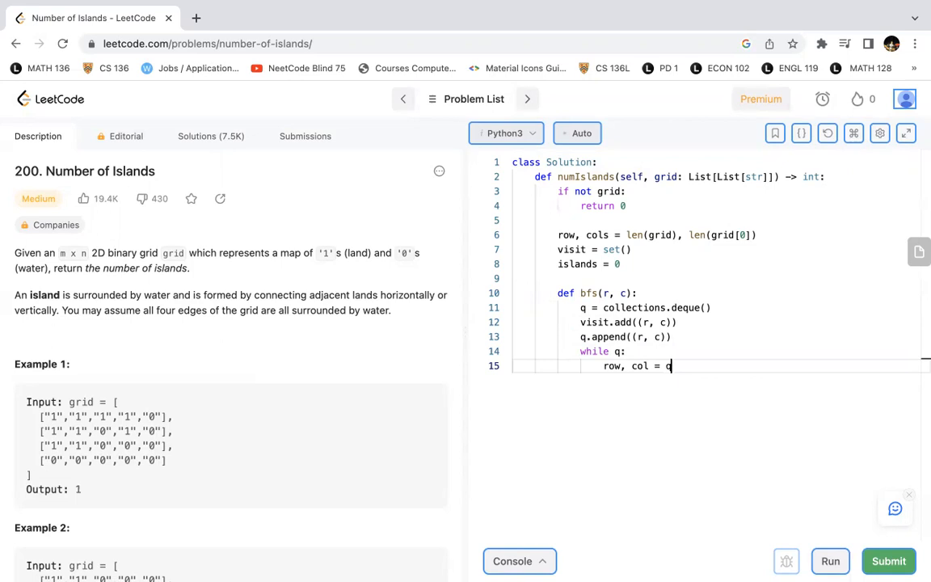
type(".")
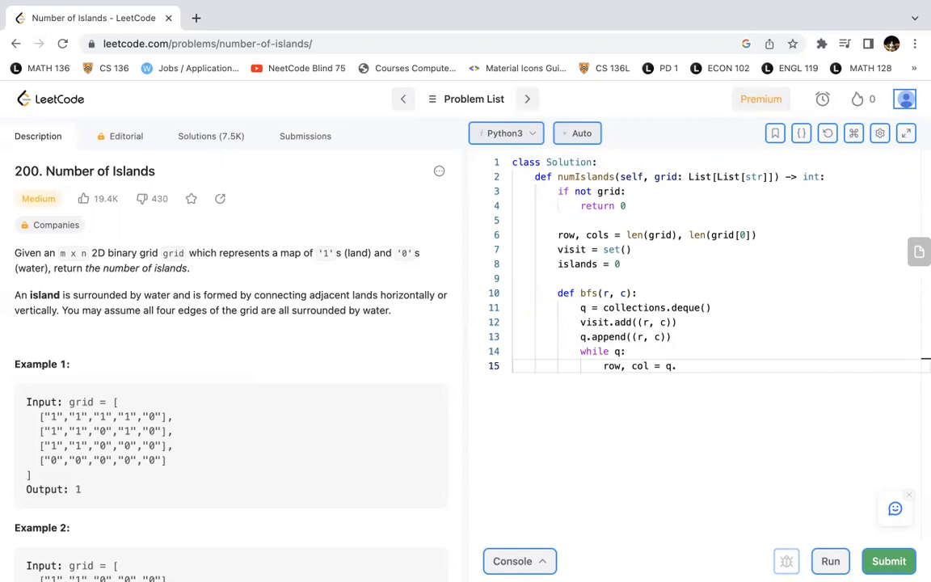
type("popleft()")
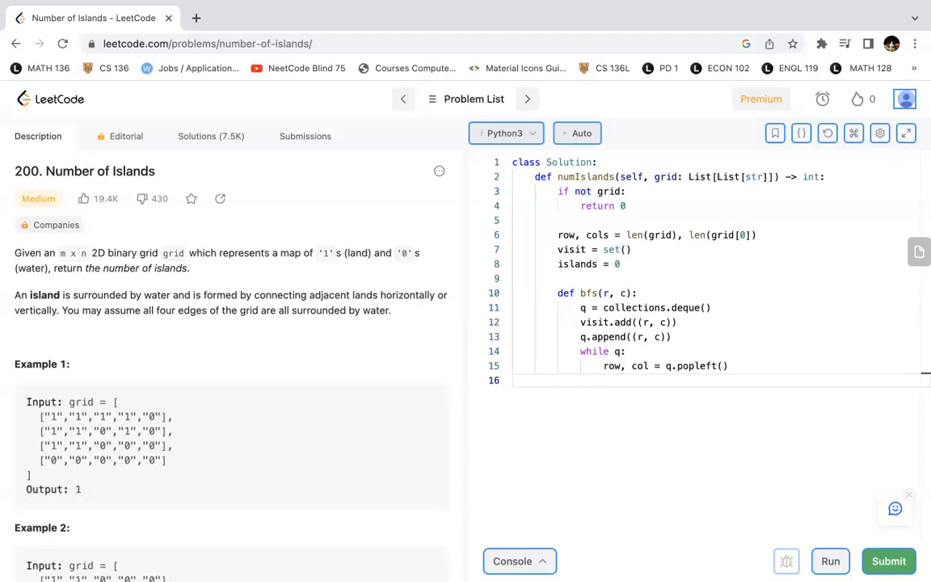
Define directions [[1,0],[-1,0],[0,1],[0,-1]] and begin the for dr, dc loop
type("diue")
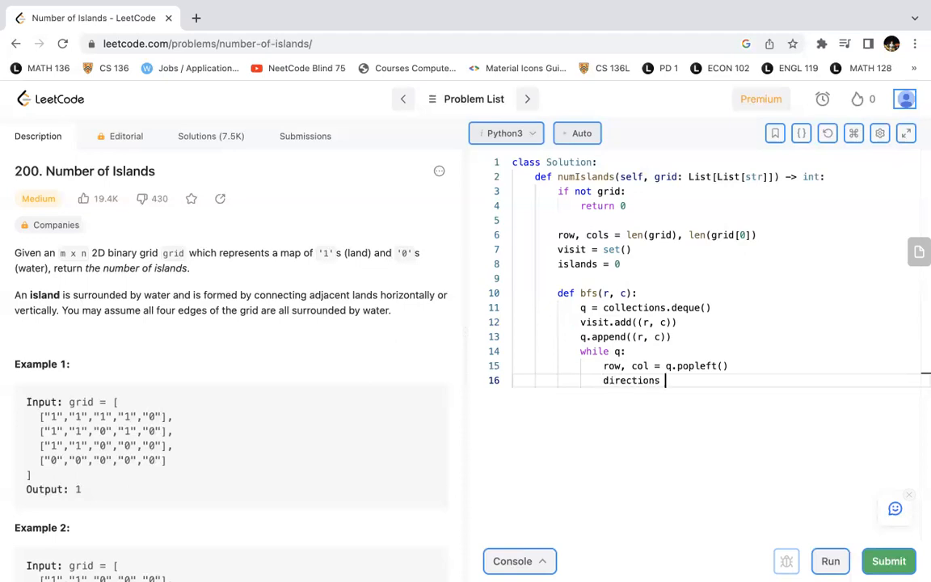
type("=")
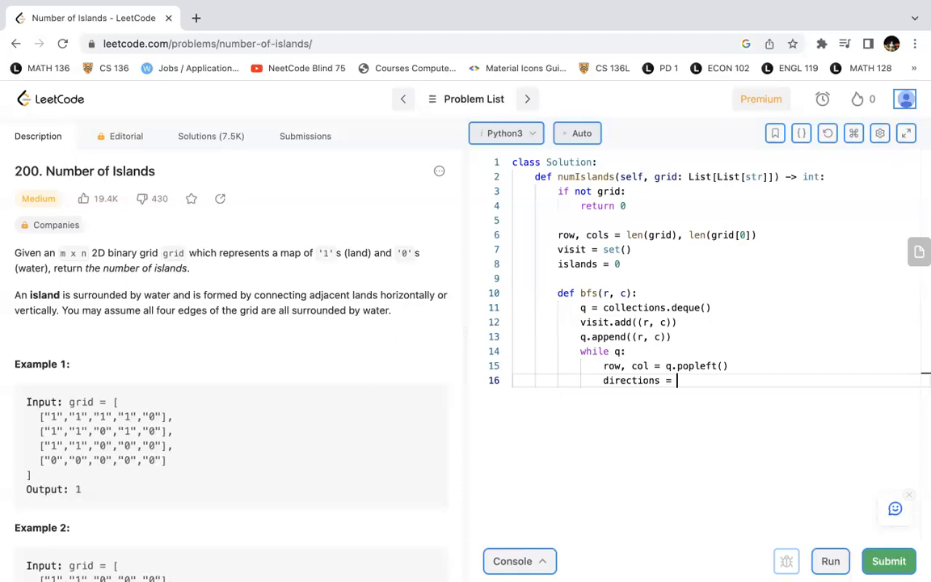
type("[[1]")
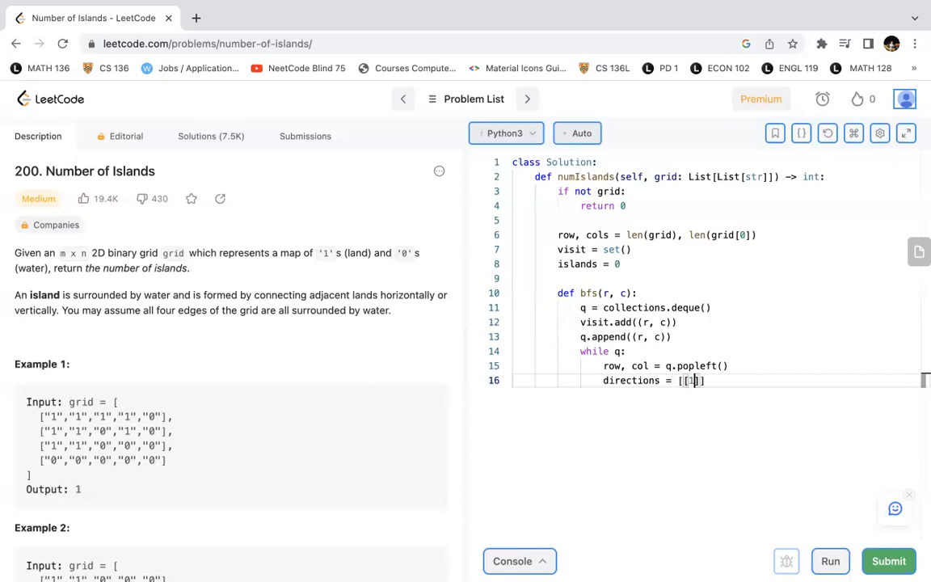
type(", 0], [0")
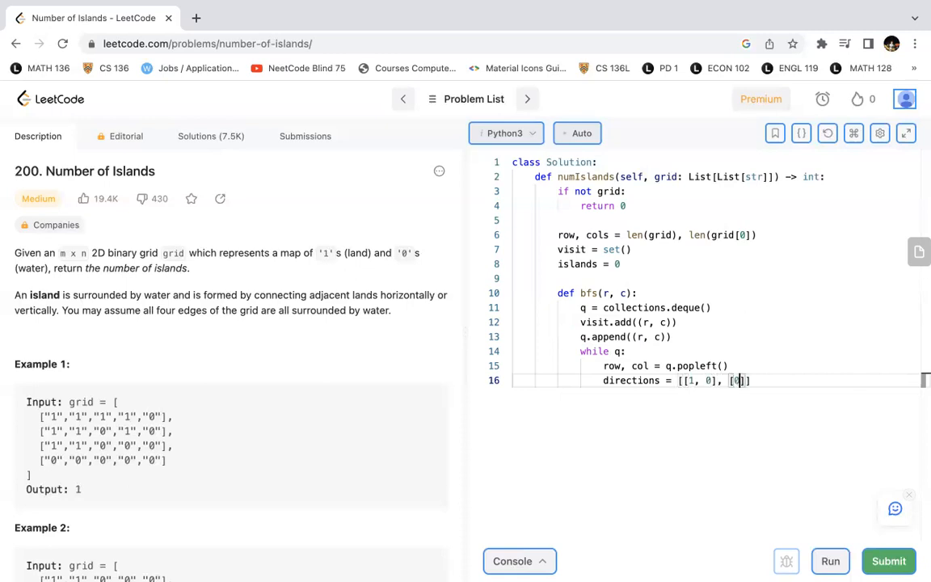
type("-1, 0")
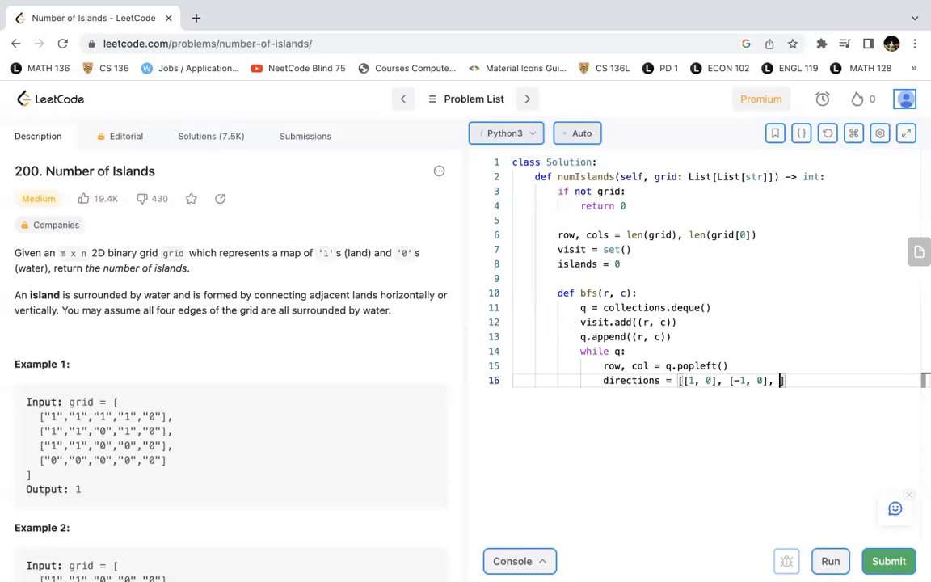
type("[0, 1],")
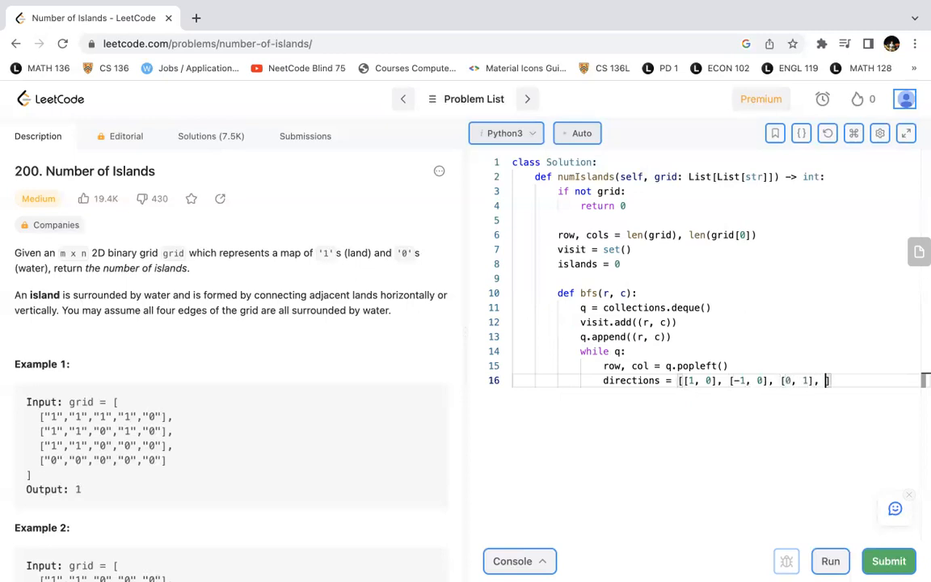
type("[0, -1]]")
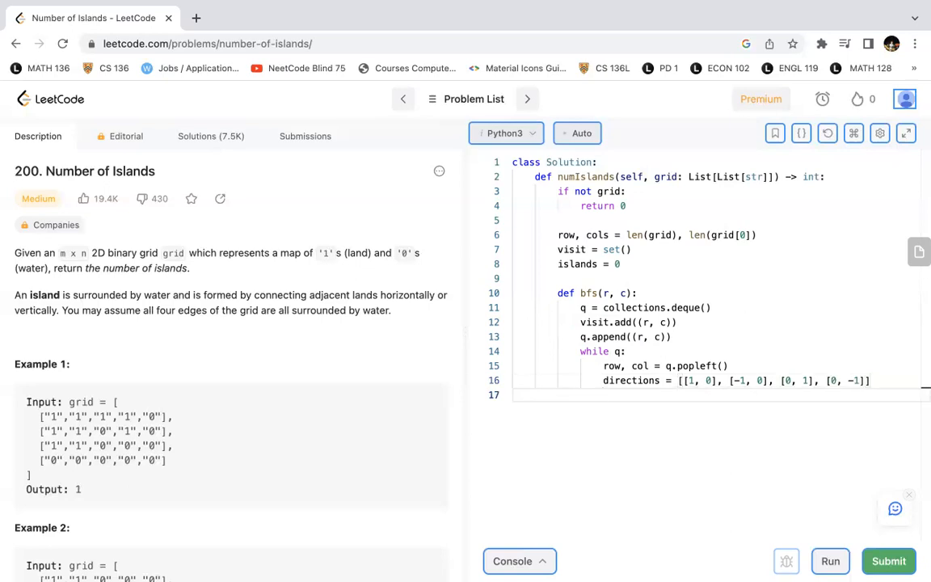
type("for")
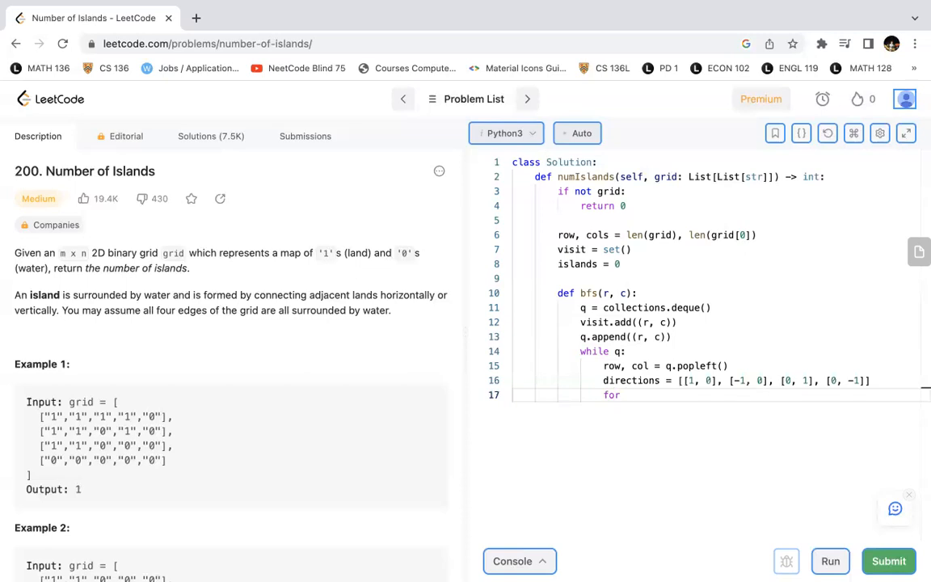
type("dr, dc on")
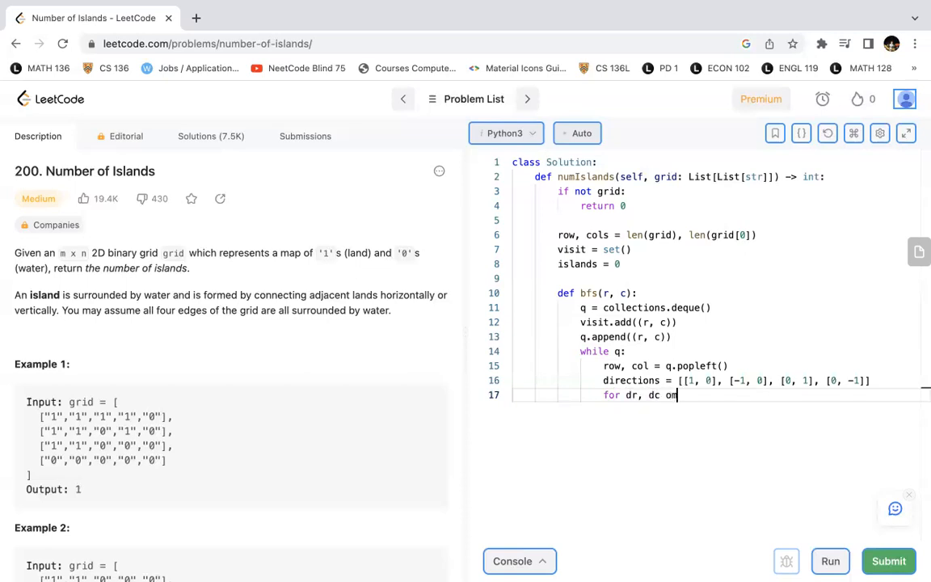
Loop over directions, computing r, c = row + dr, col + dc
type("in directions:")
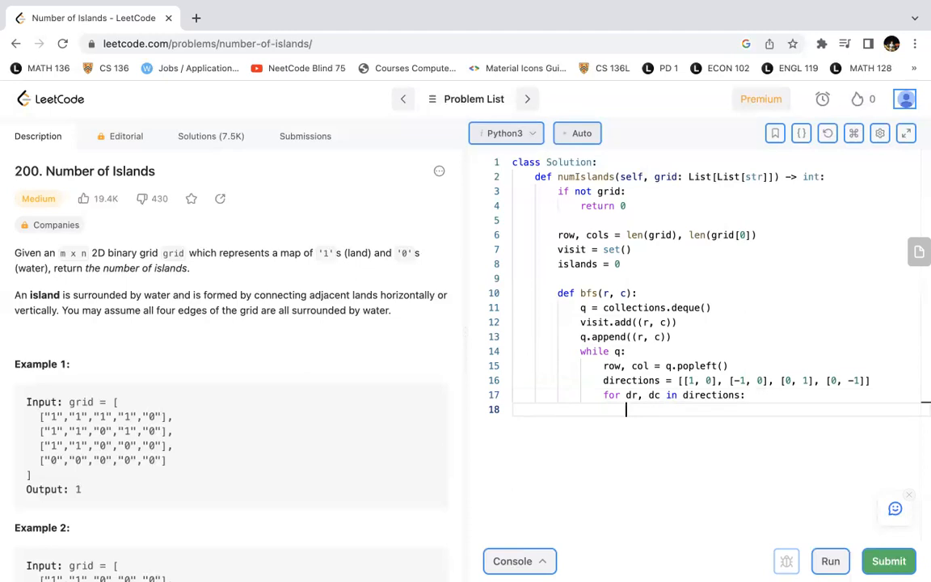
type("r")
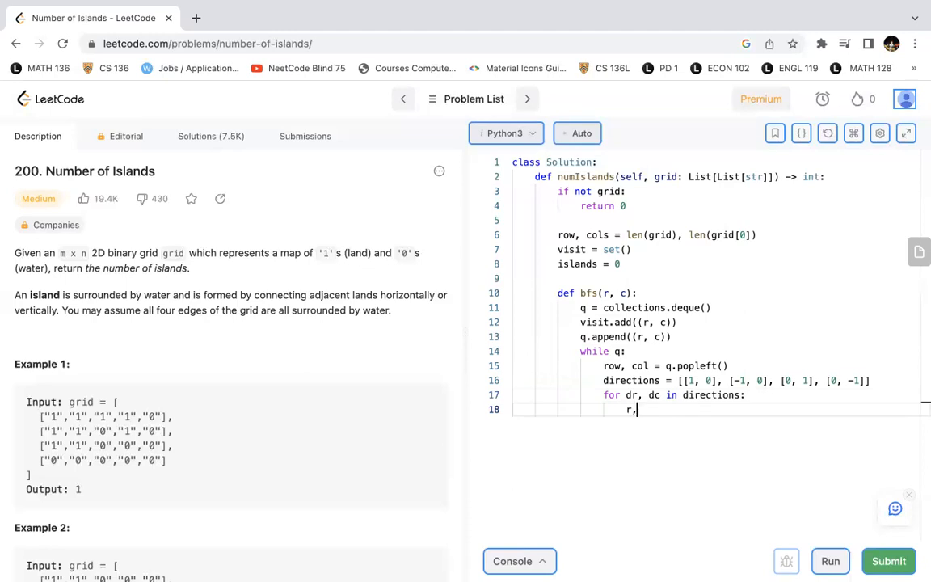
type(", c = row")
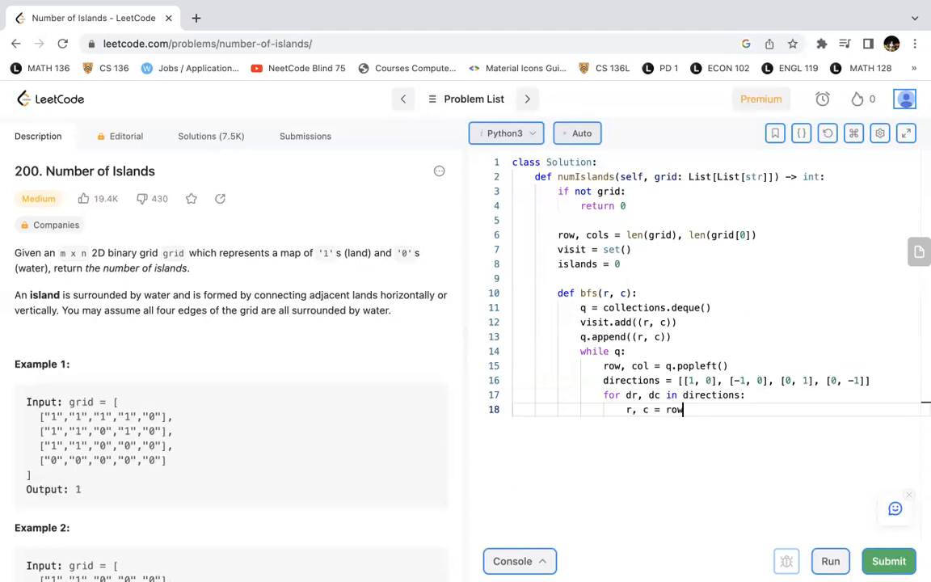
type("+")
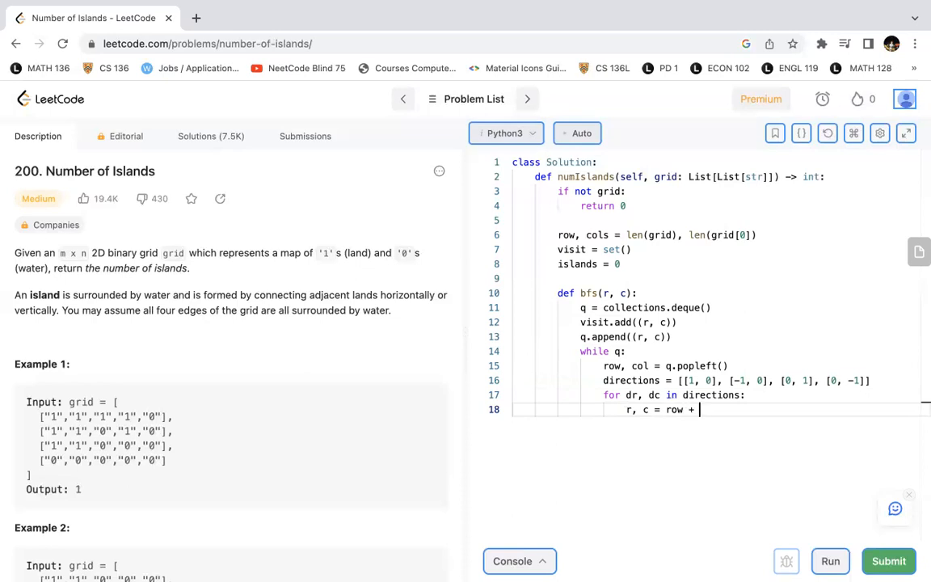
type("dr, col _")
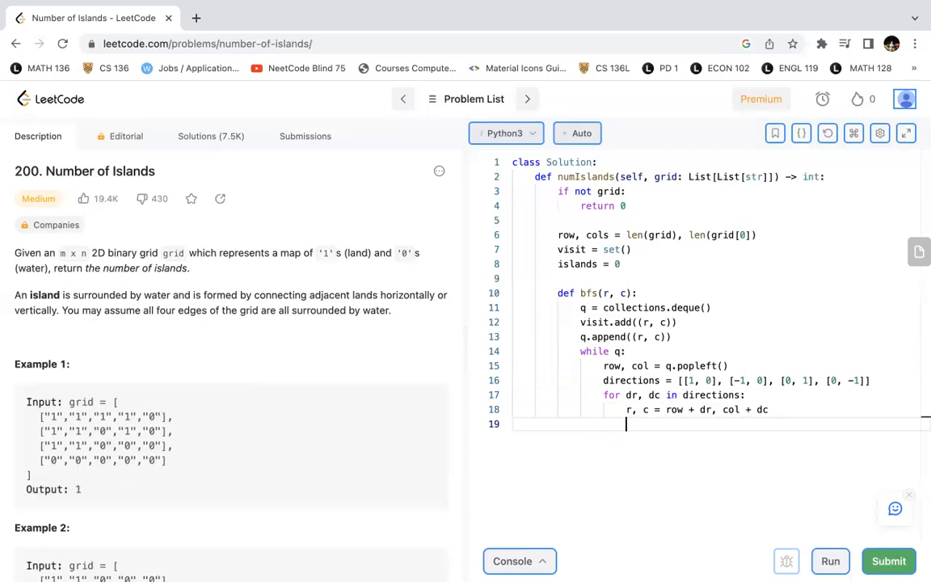
type("if()")
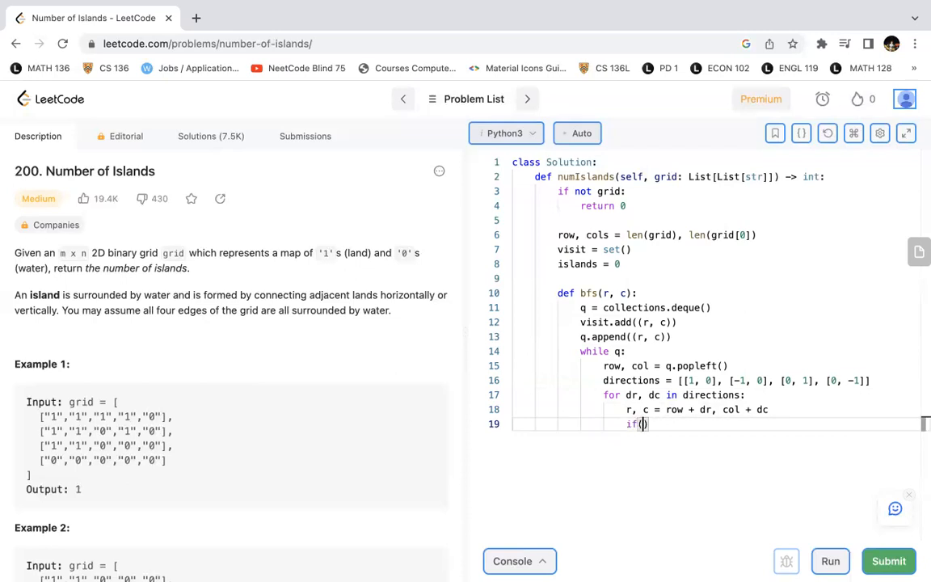
Check the neighbour is in bounds: r in range(rows) and c in range(cols)
type("r in rnge(rows")
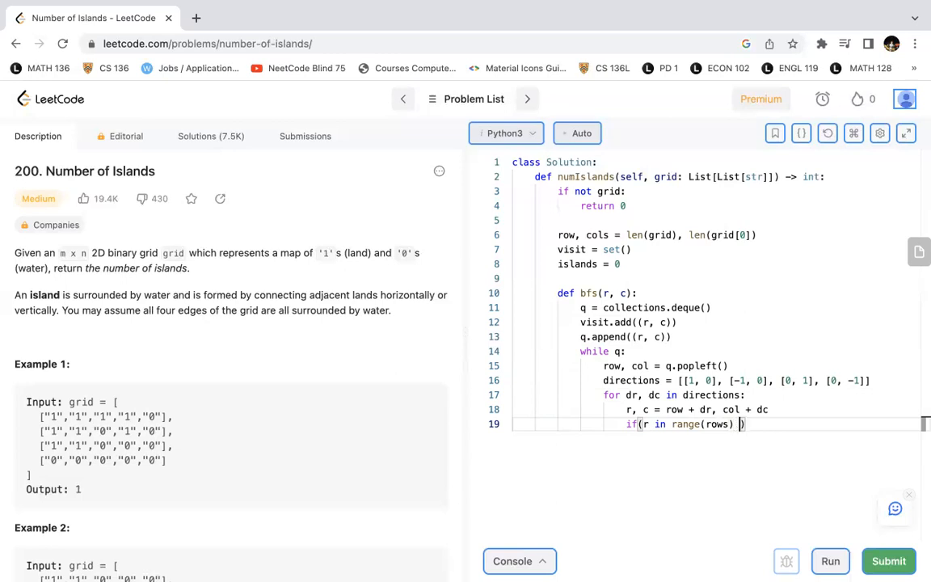
type("a")
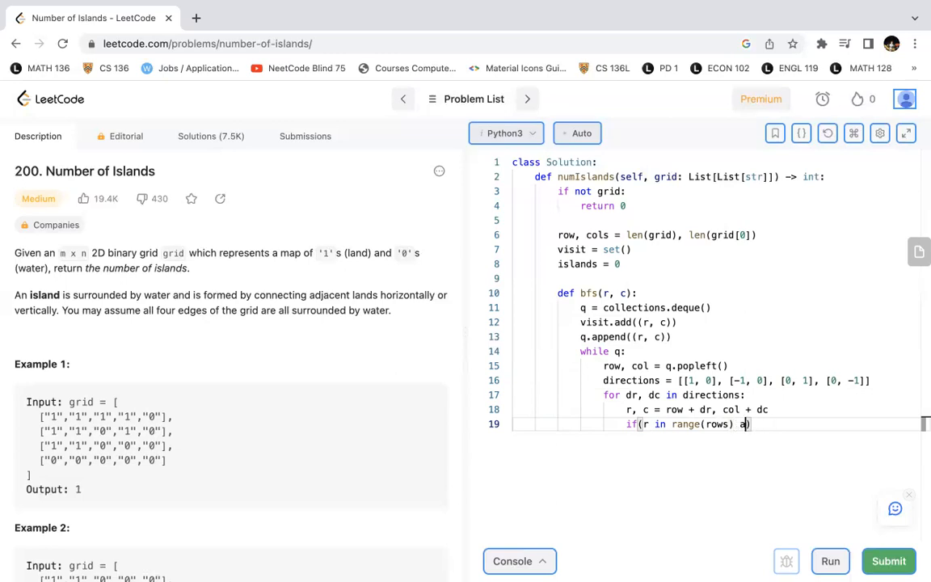
type("nd")
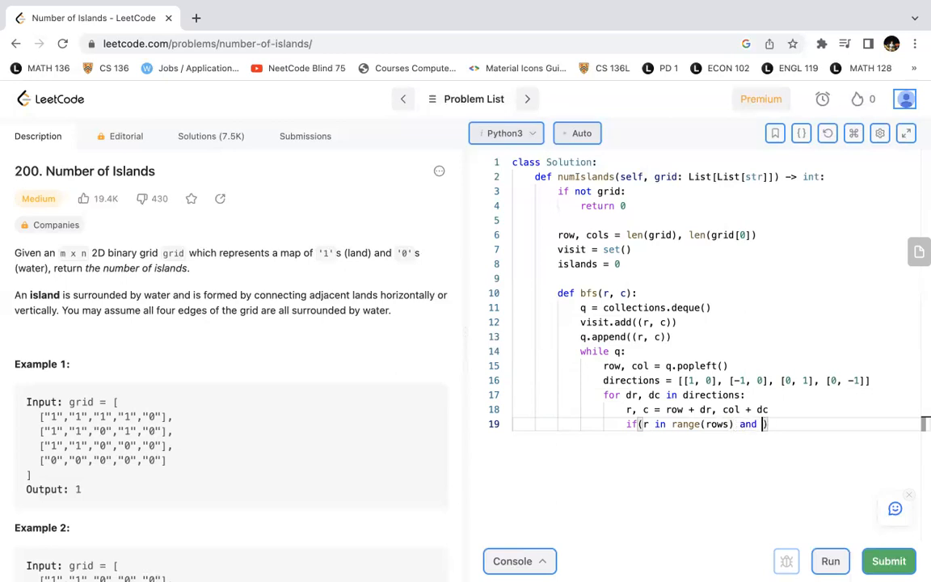
type("c in r")
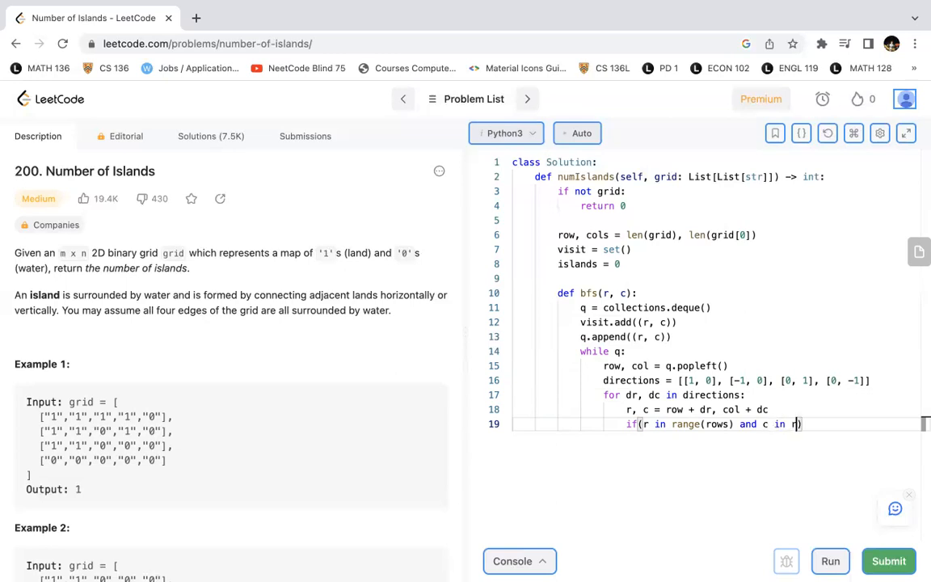
type("range(c")
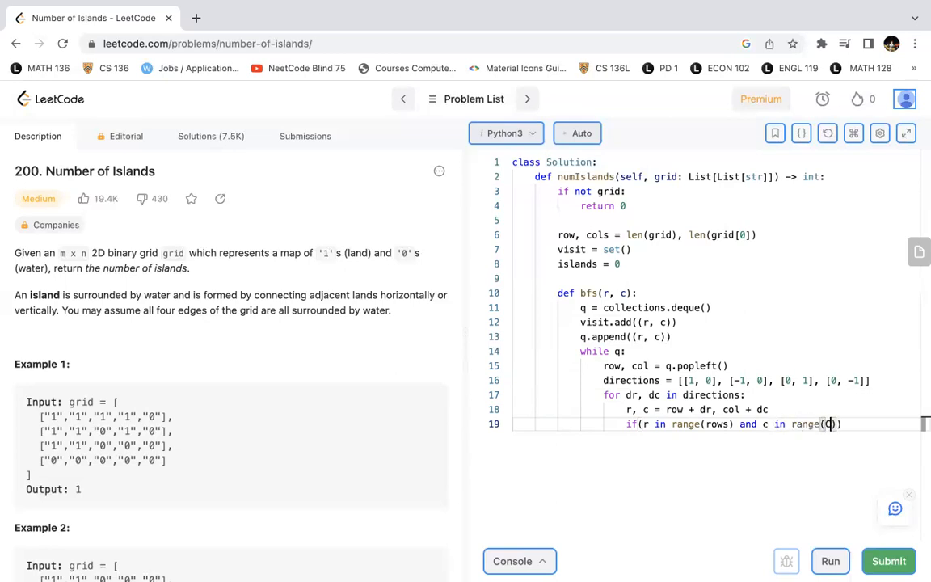
type("cols) an")
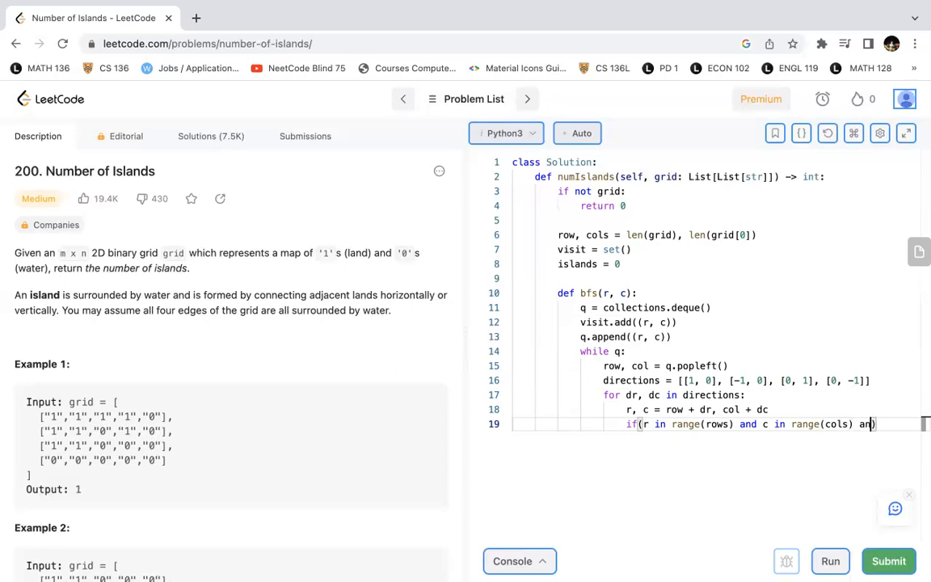
key("enter")
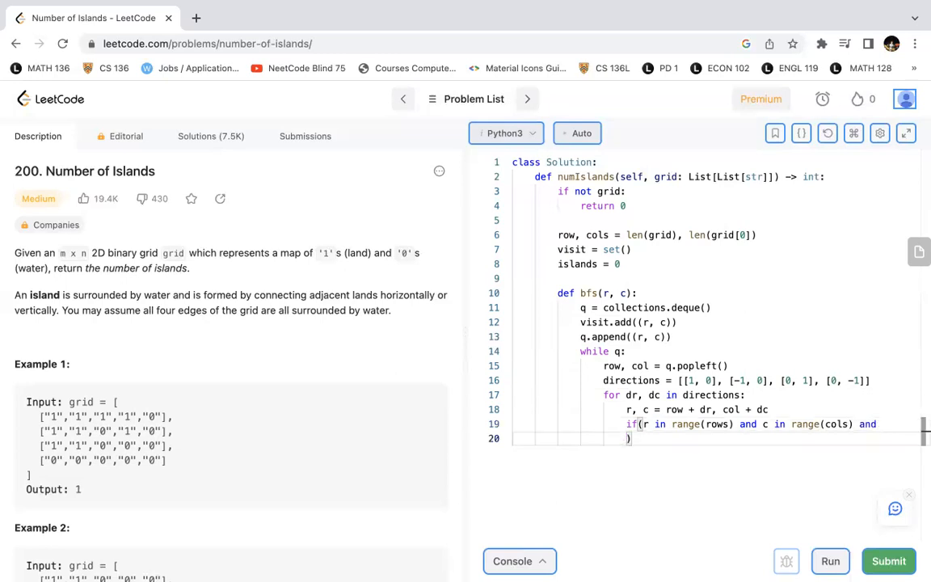
Also require grid[r][c] == "1" and (r, c) not in visit
type("grid[r]")
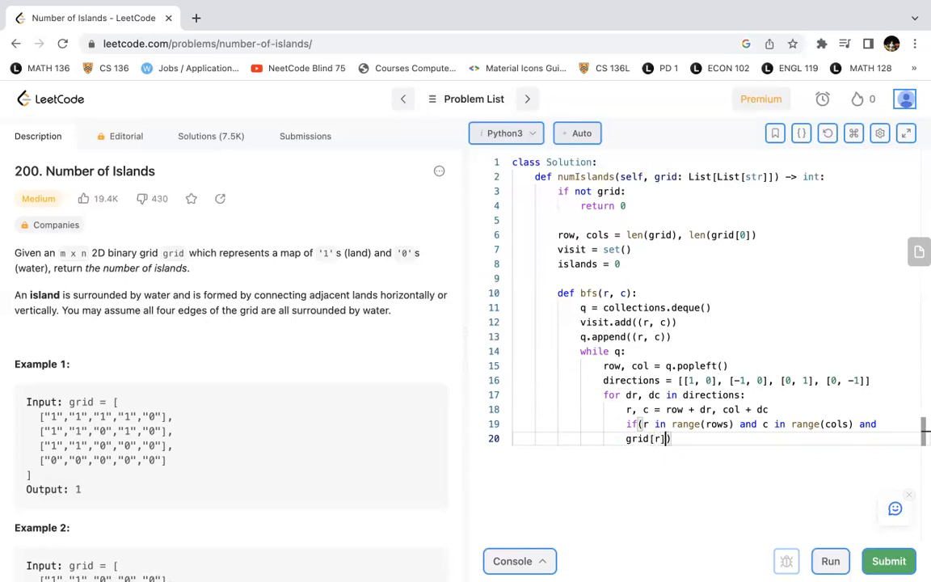
type("[c]")
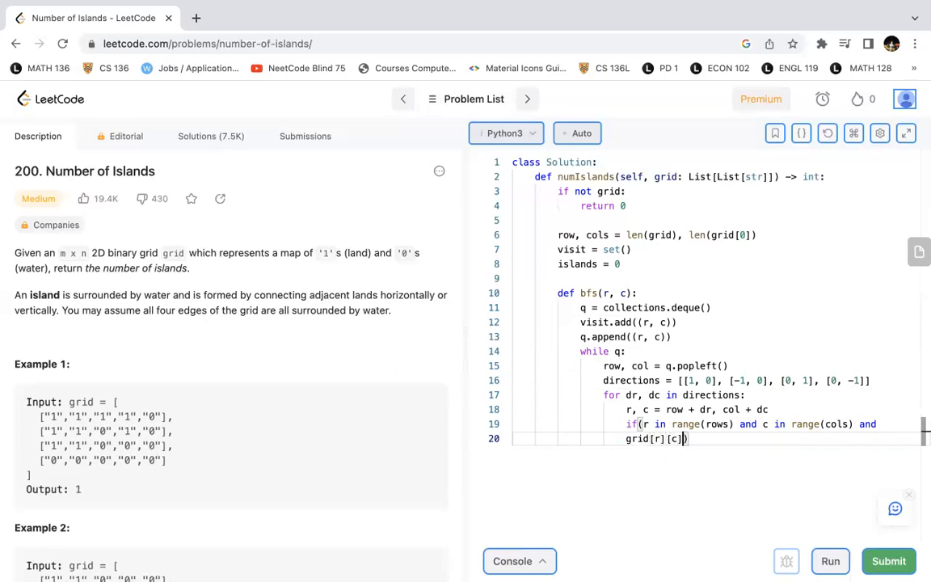
type("== \"1\"")
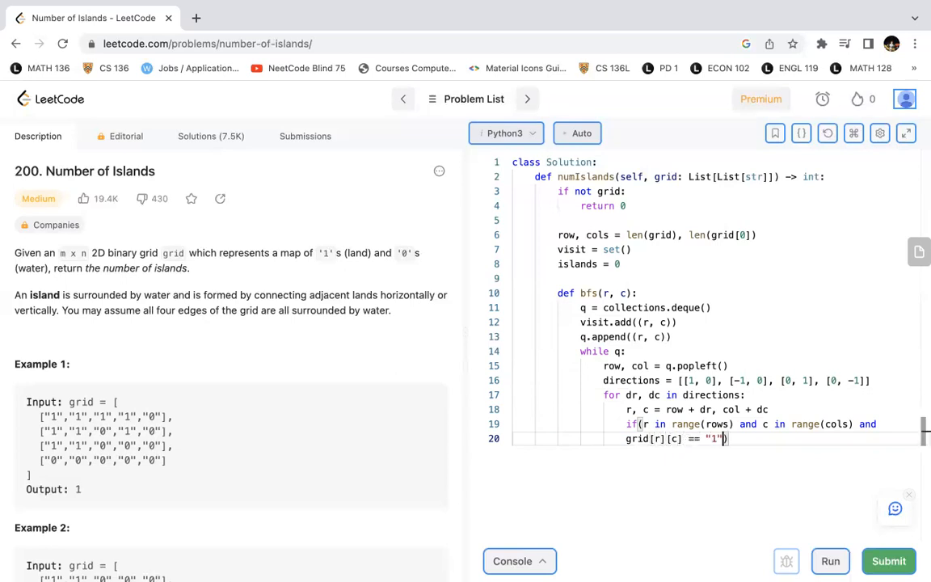
type("and")
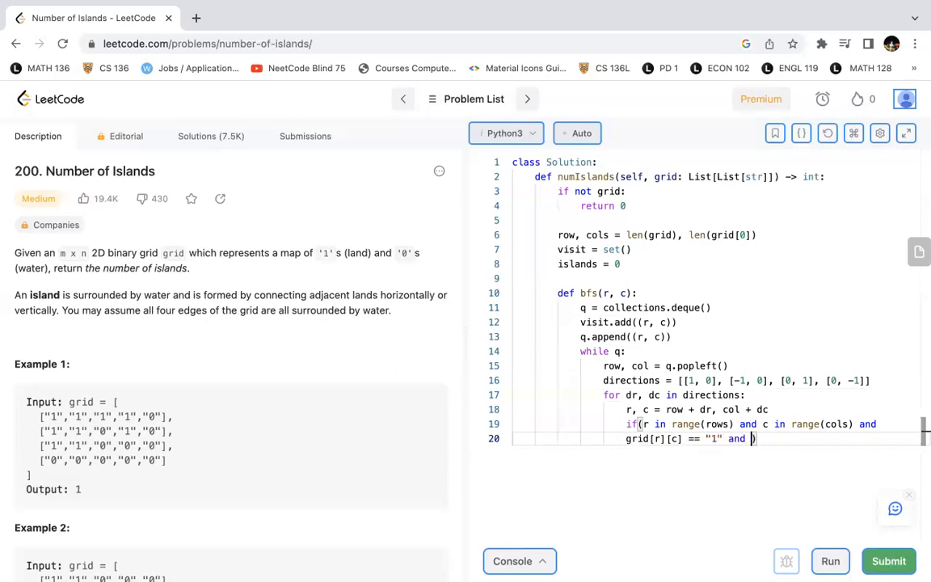
type("(r, c")
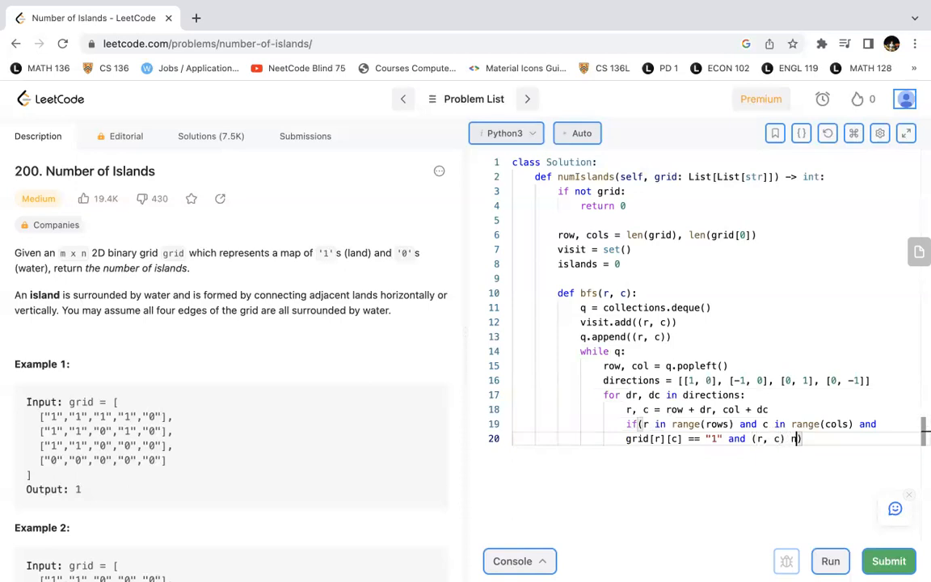
type("ot in visit)")
type("q")
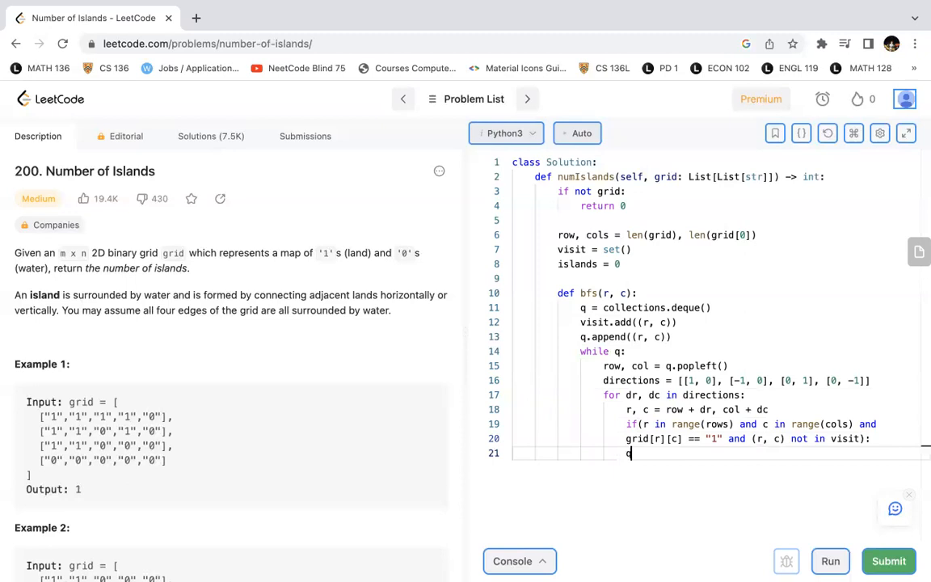
Queue the neighbour with q.append((r, c)) and mark it with visit.add((r, c))
type(".append((r,")
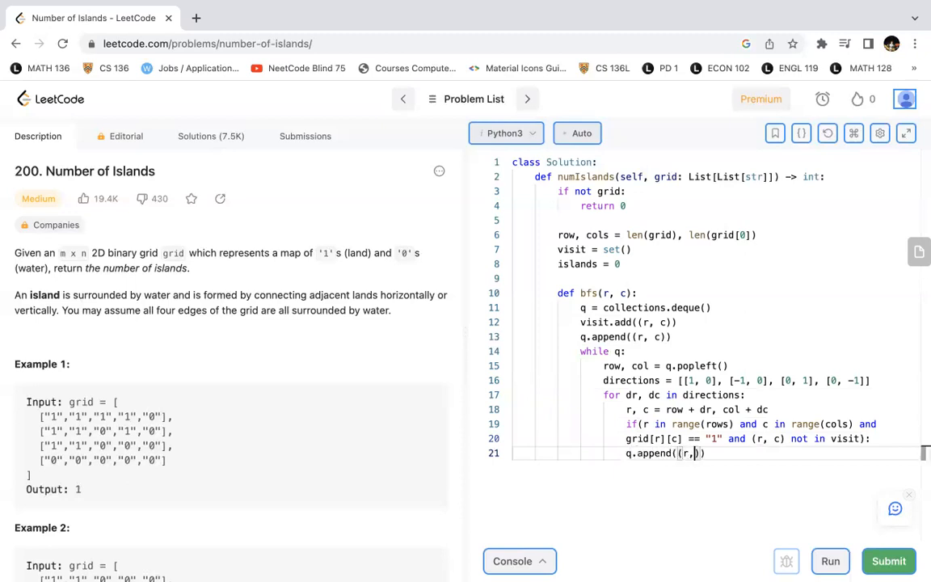
type("c")
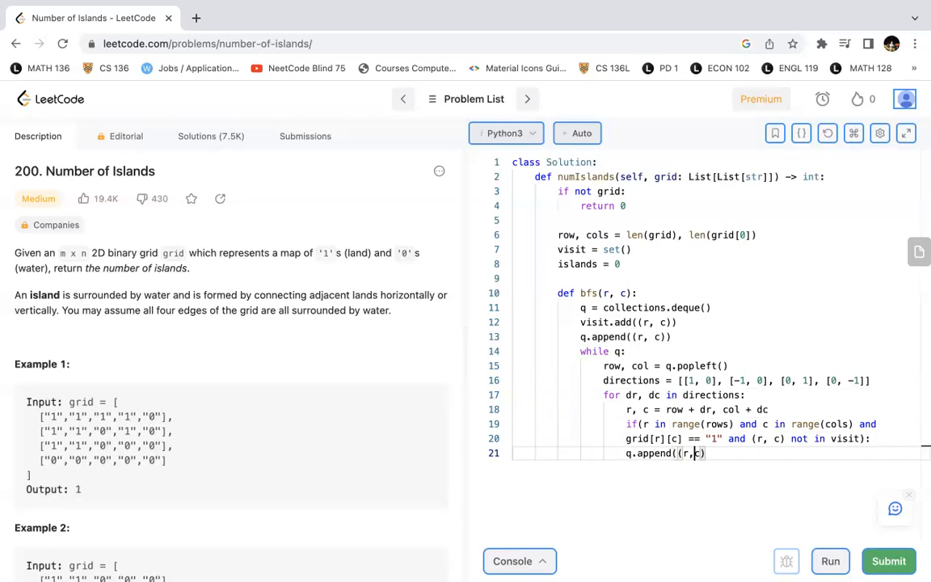
key("Enter")
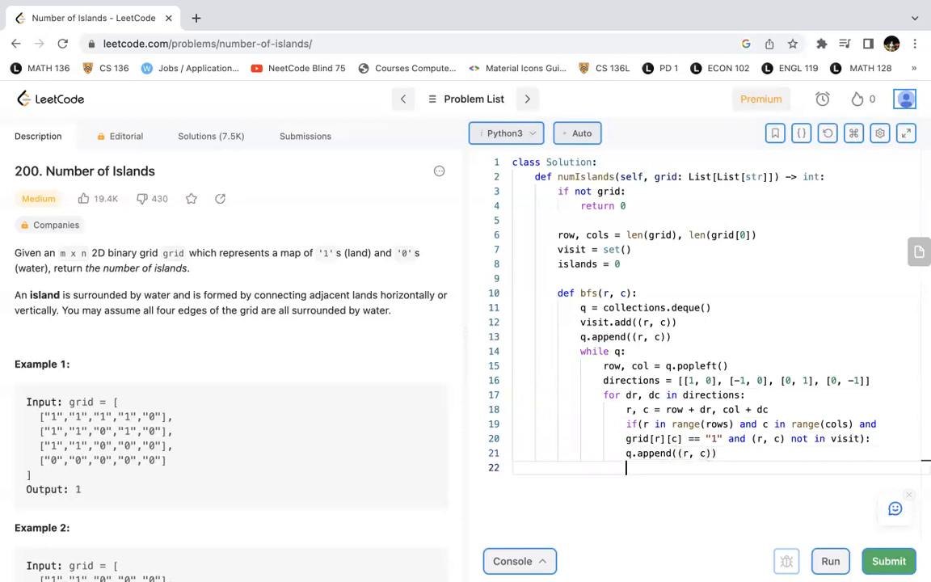
type("vist")
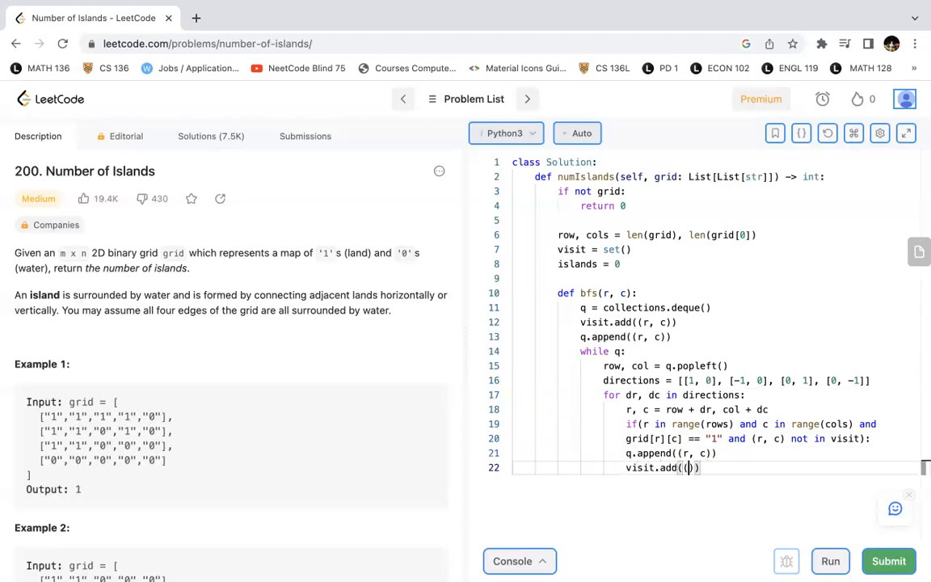
type("r,")
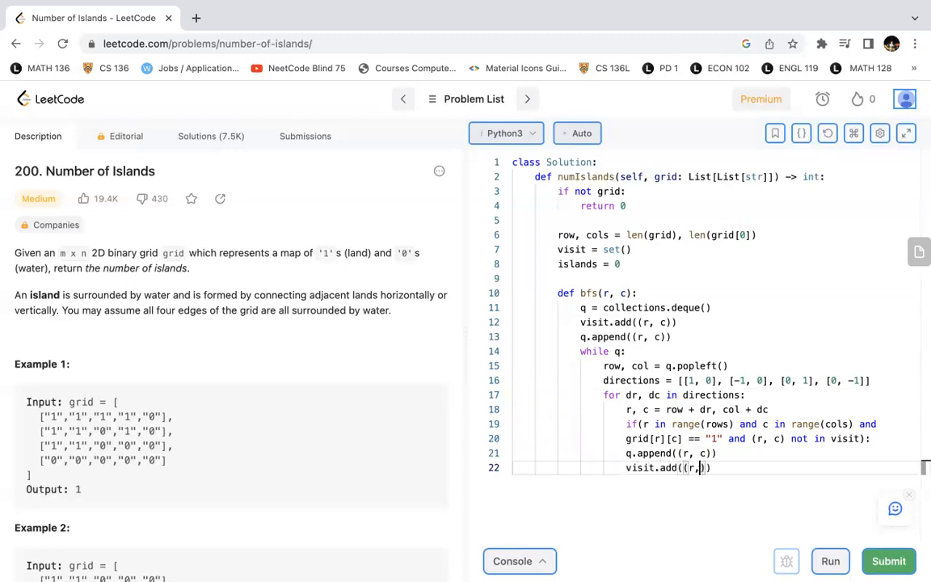
type(" c")
key("enter")
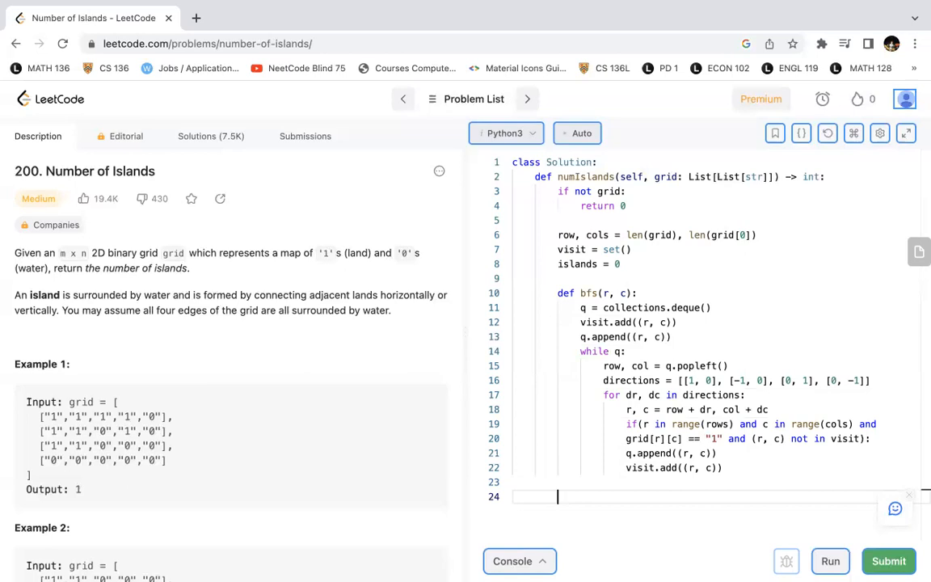
Add nested loops for r in range(rows) and c in range(cols)
type("for")
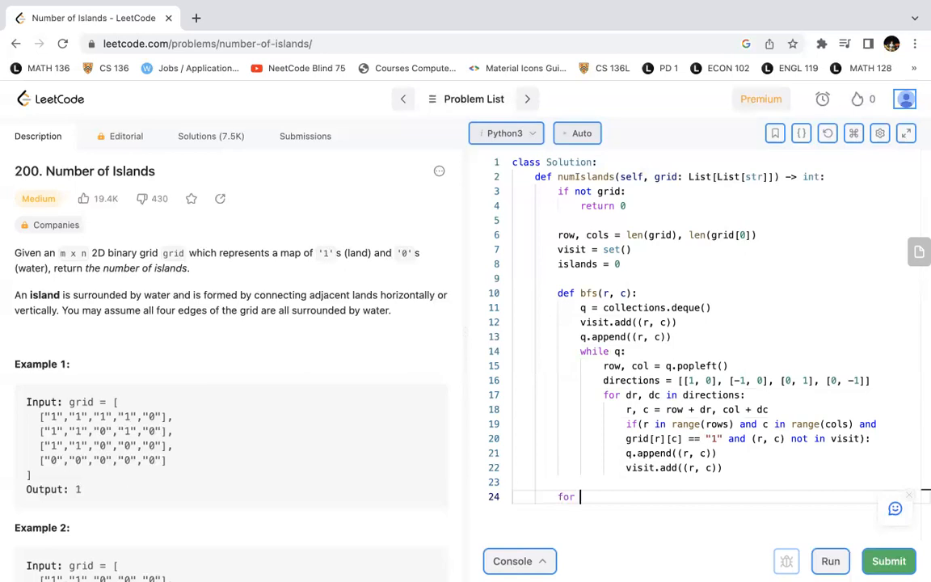
type("r in rang")
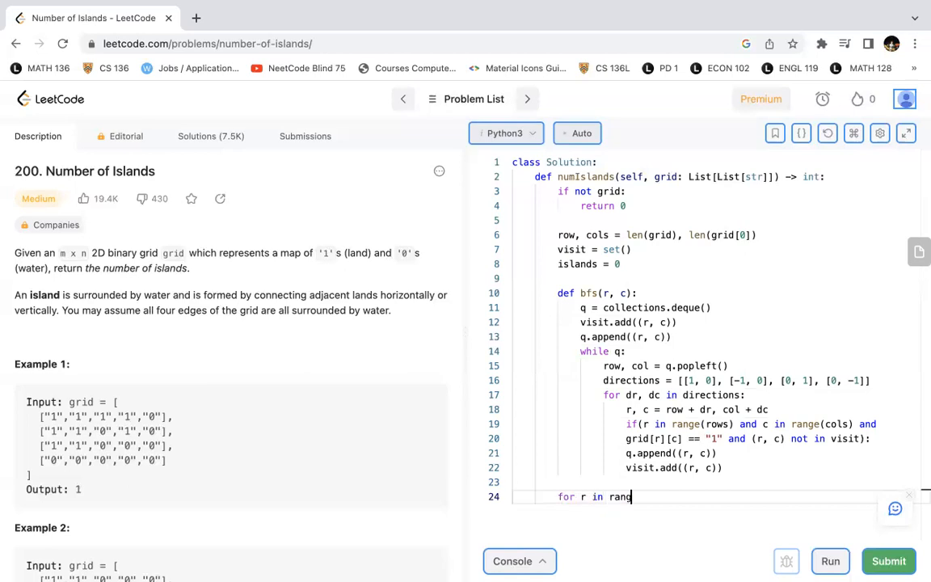
type("e(rows):")
type("for q in rna")
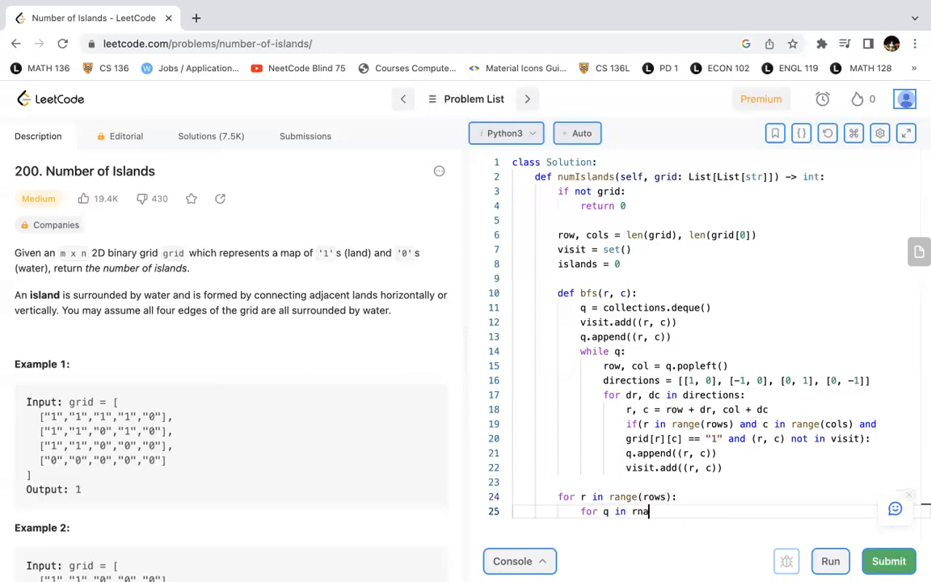
type("nge")
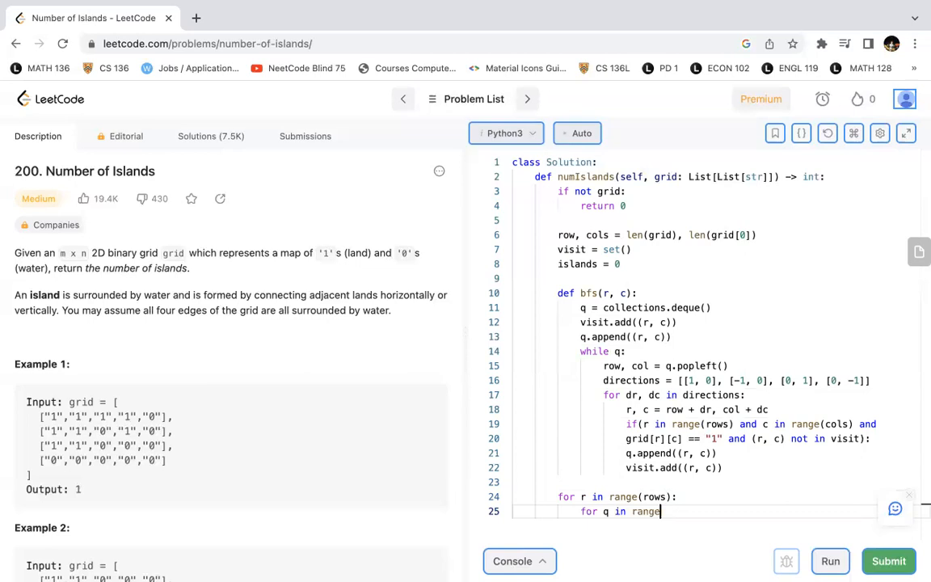
type("cols):")
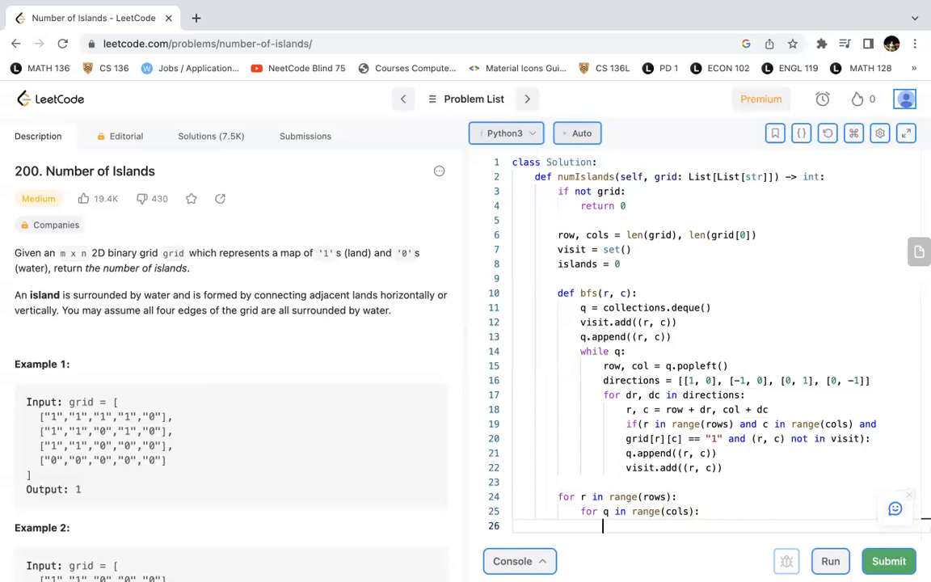
Check grid[r][c] == "1" and (r, c) not in visit
type("if f")
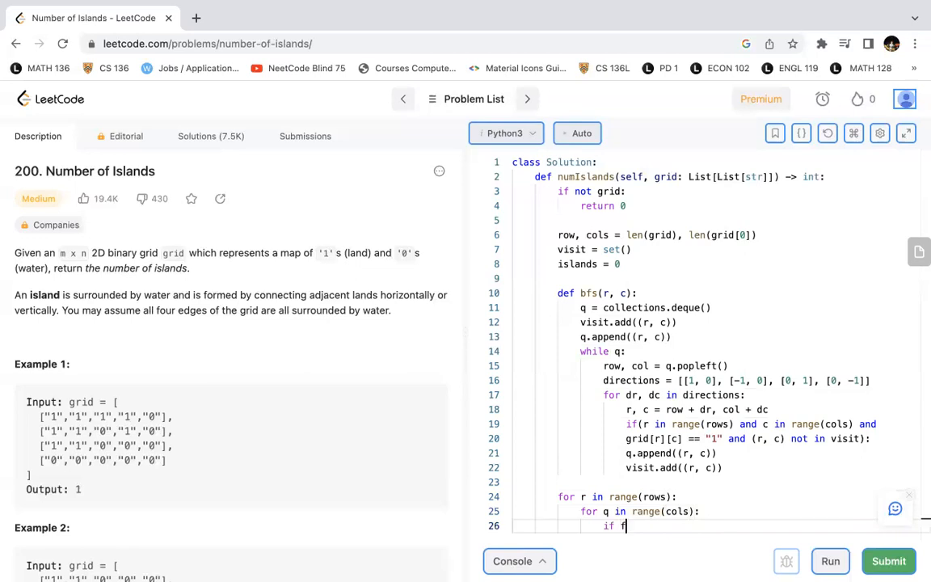
type("grid[r]")
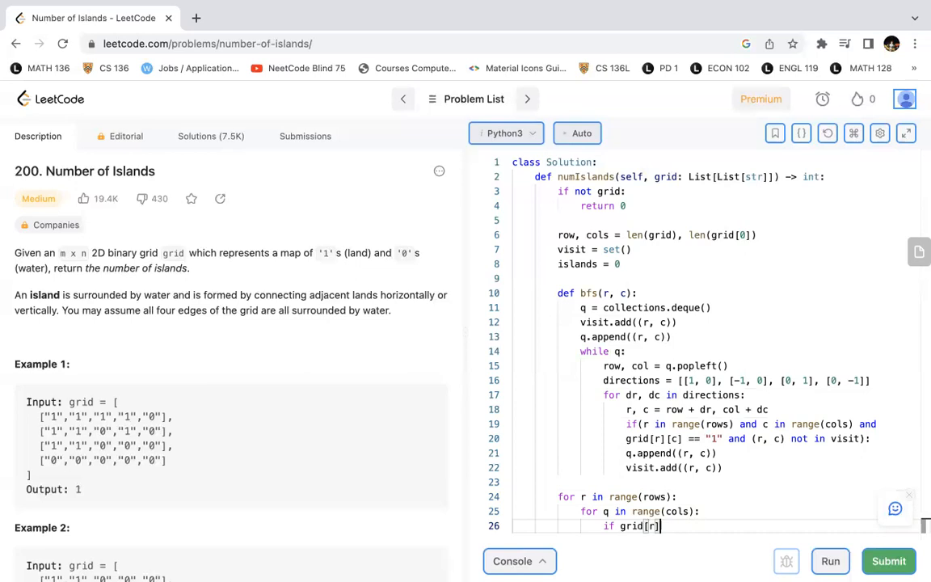
type("[c] ==")
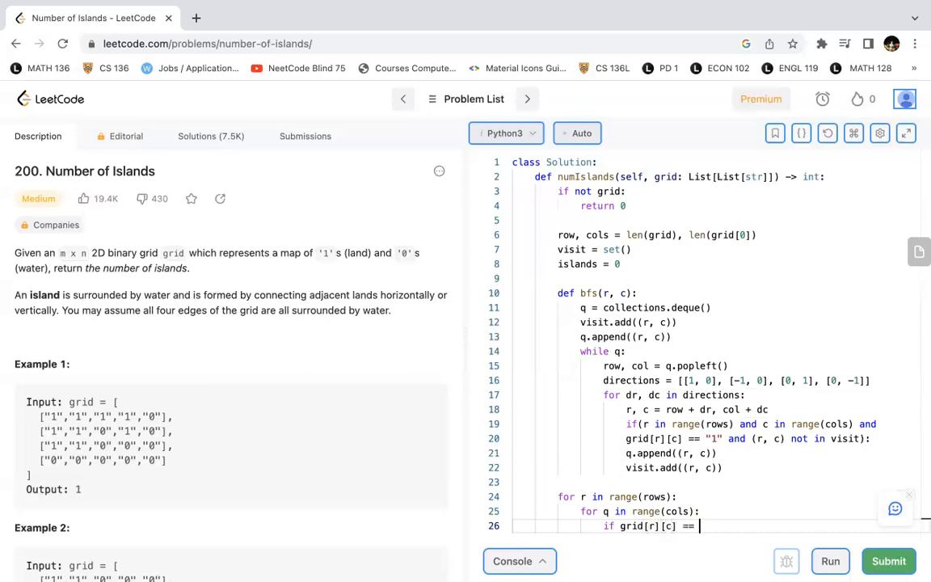
type("\"1\" and")
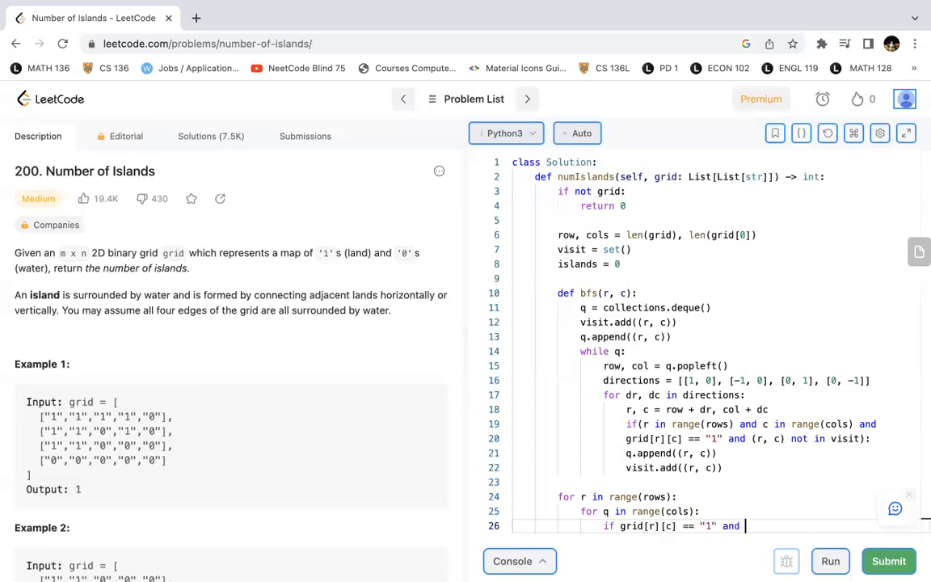
type("(r,)")
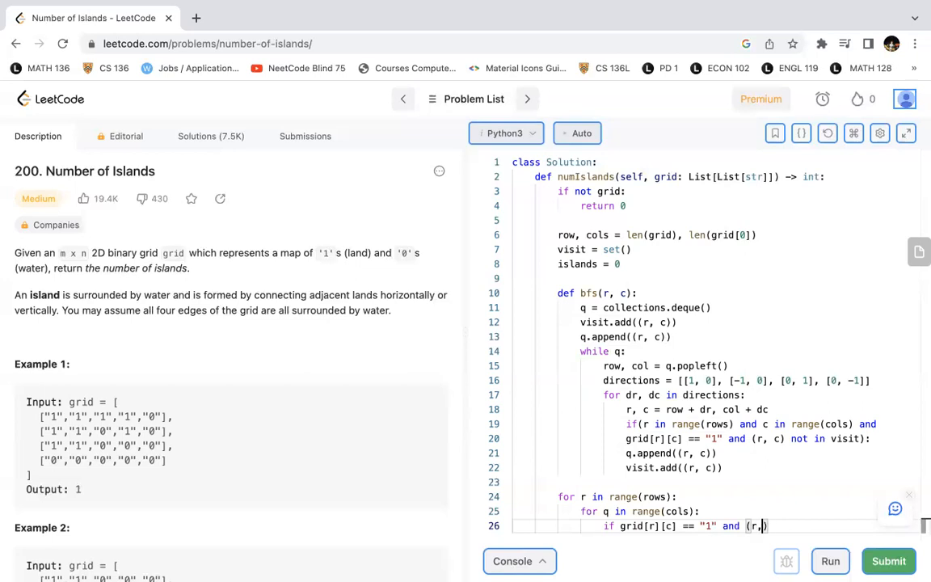
type("c)")
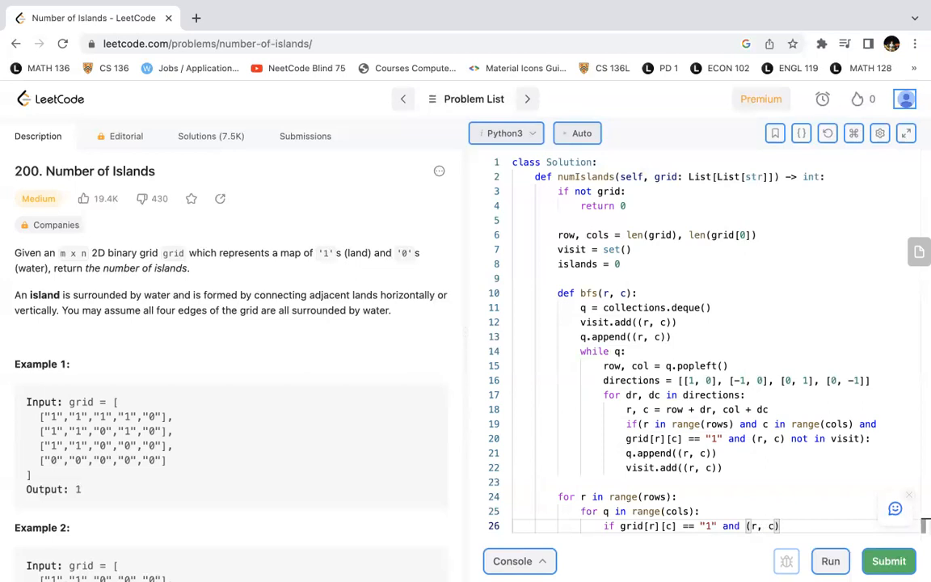
type("not is")
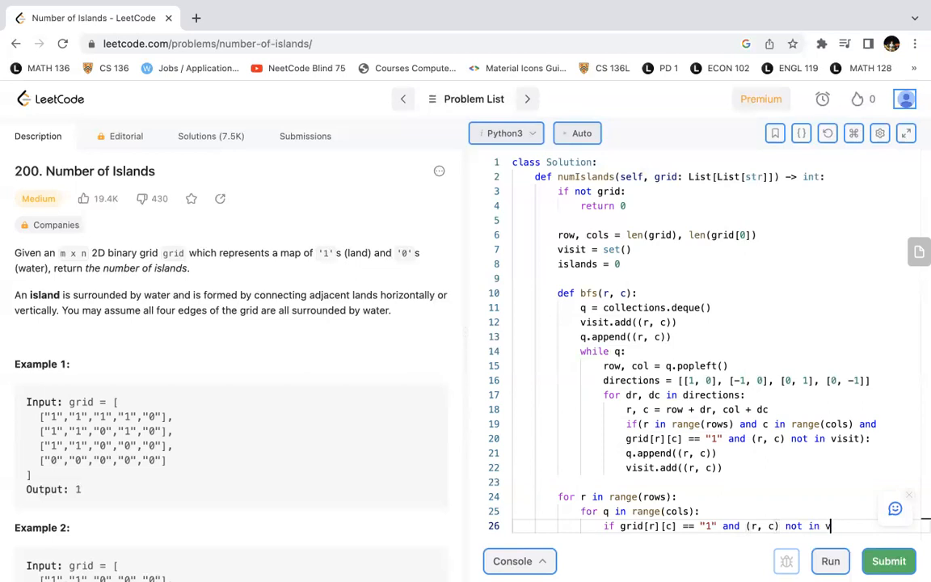
key("enter")
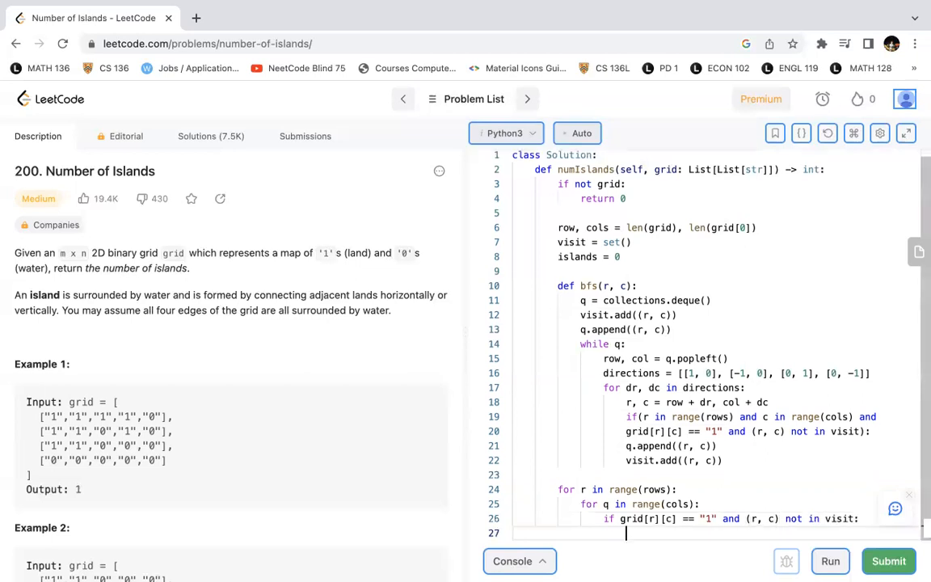
Call bfs(r, c), add 1 to islands, and begin the return line
type("bfs(r, c")
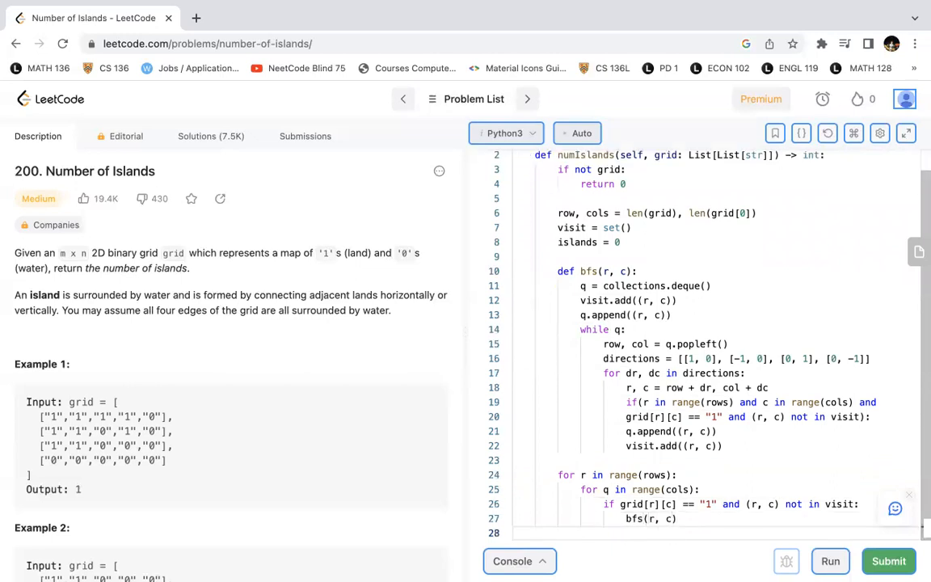
type("isn")
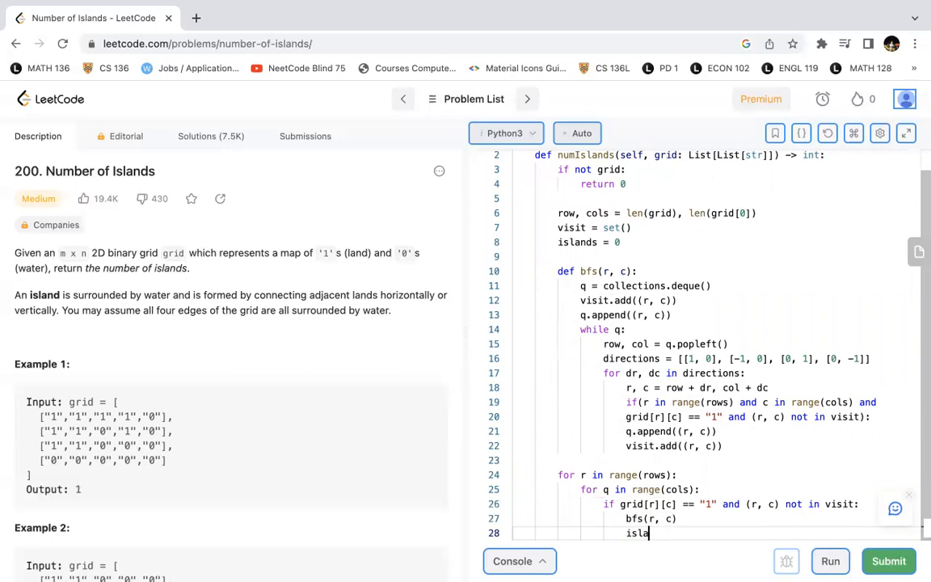
type("nds += 1")
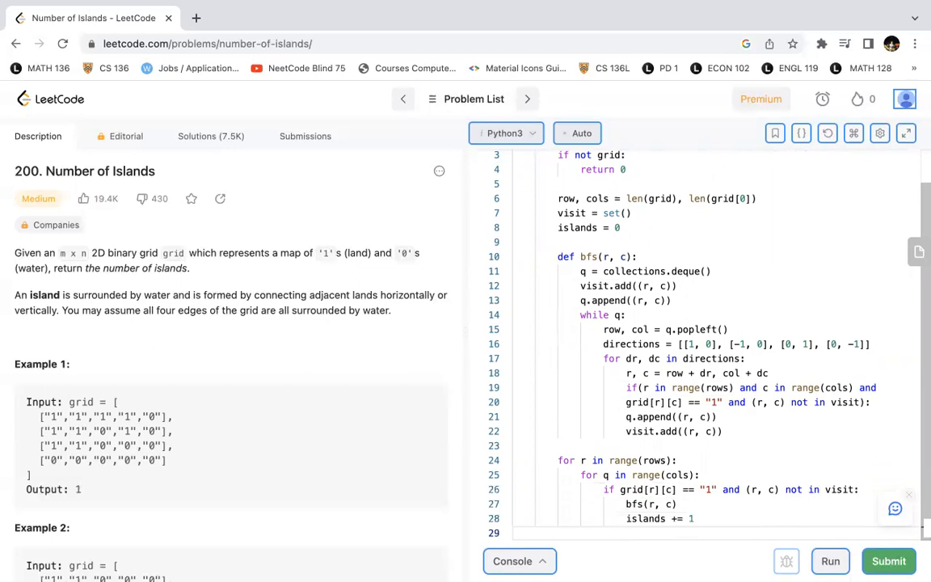
left_click(581, 533)
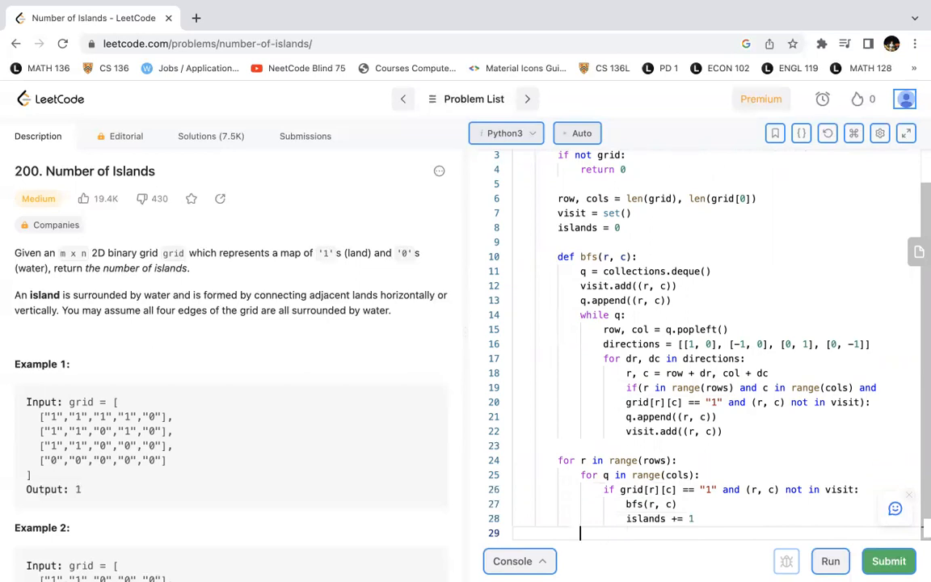
type("retu")
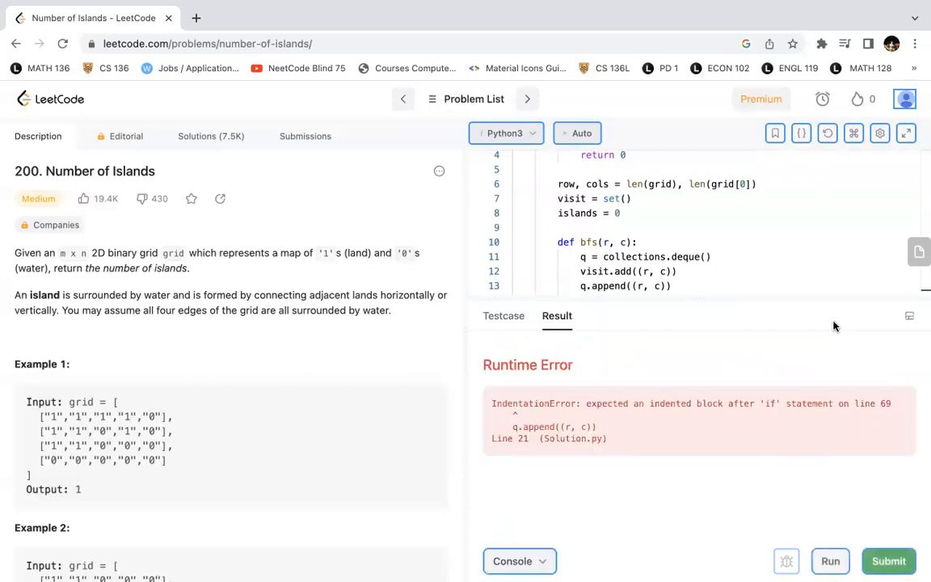
Inspect the IndentationError output and the code around line 21
scroll("down", 3)
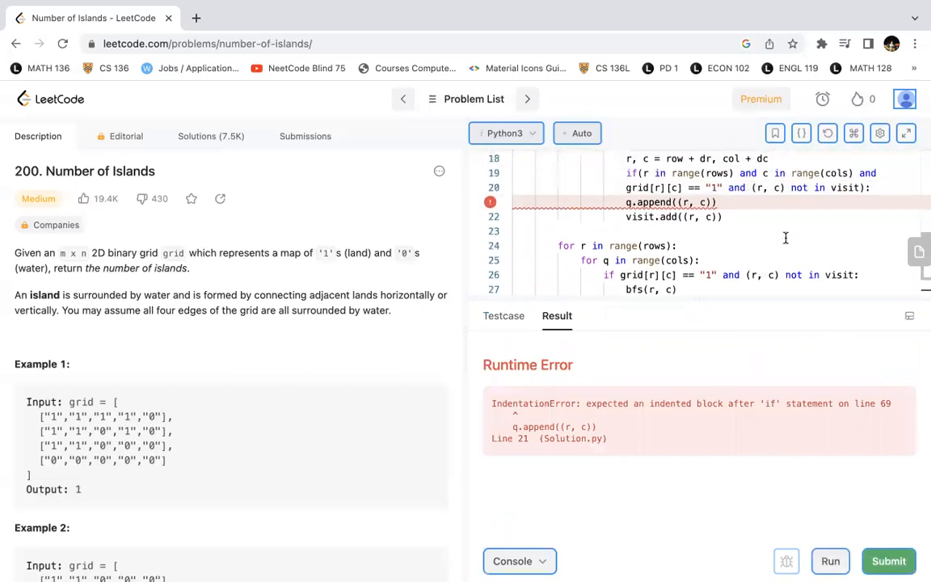
scroll("up", 3)
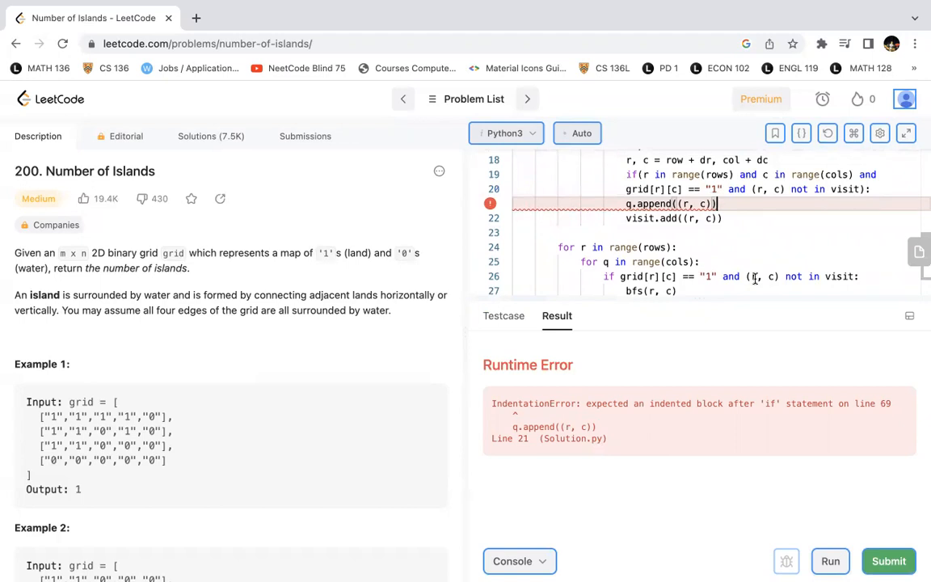
scroll("up", 3)
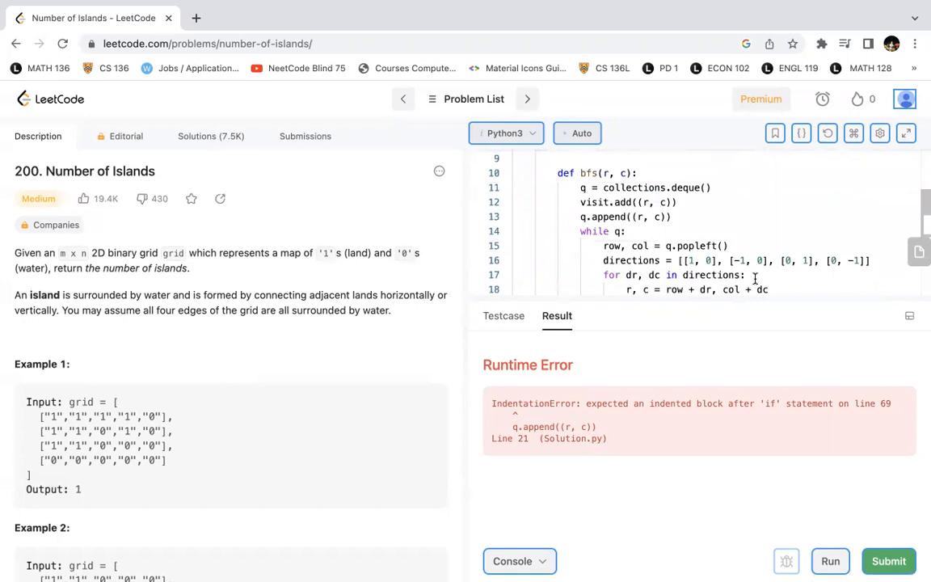
scroll("up", 3)
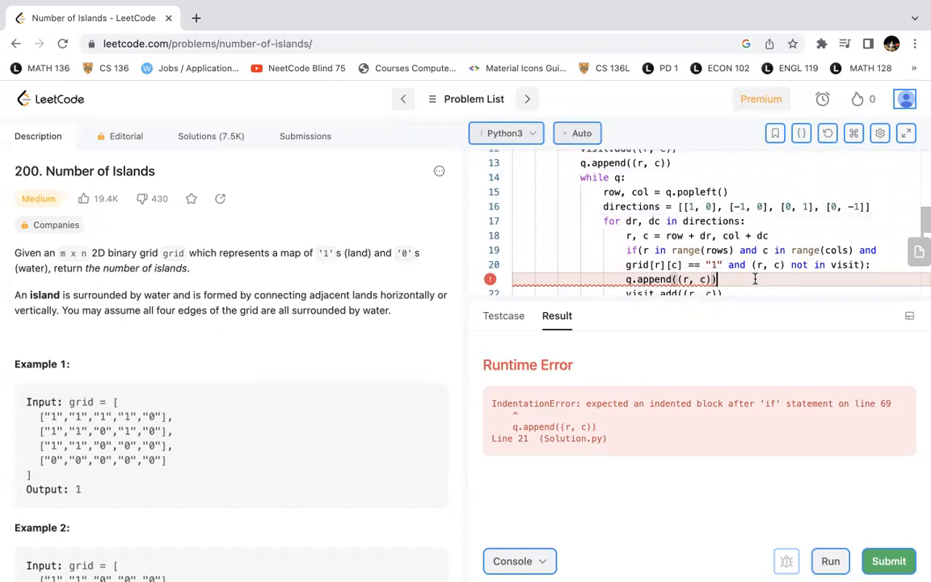
scroll("down", 3)
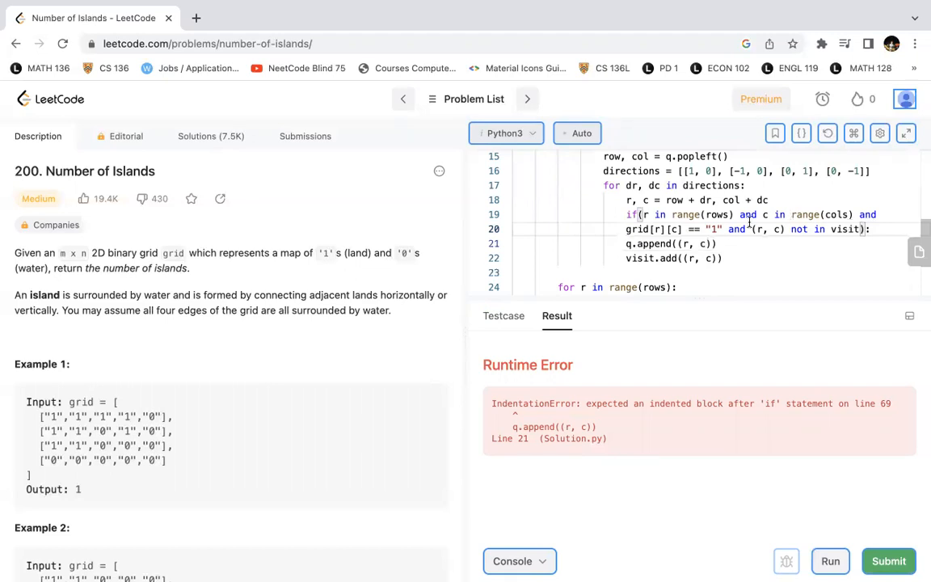
scroll("down", 3)
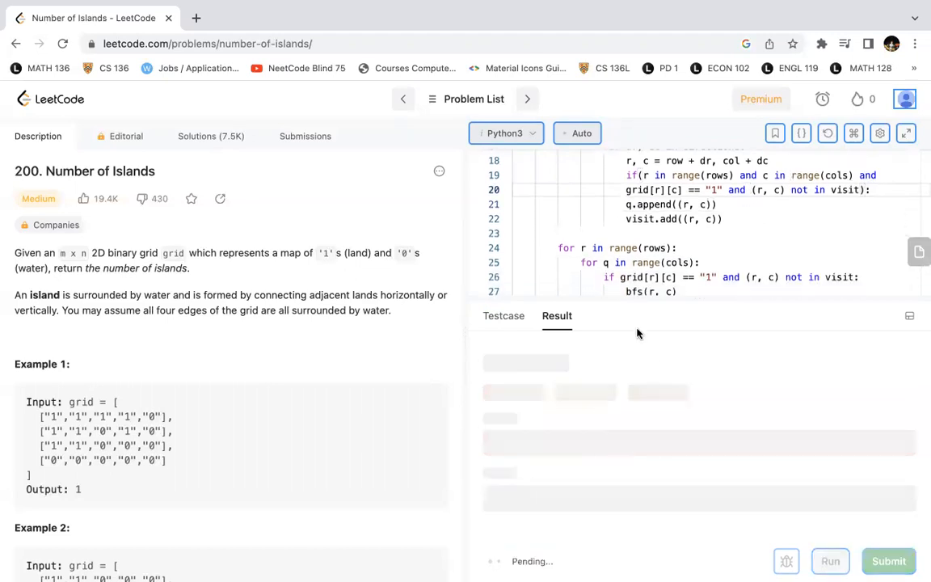
Break the bfs neighbour condition onto three lines above q.append and visit.add
scroll("down", 3)
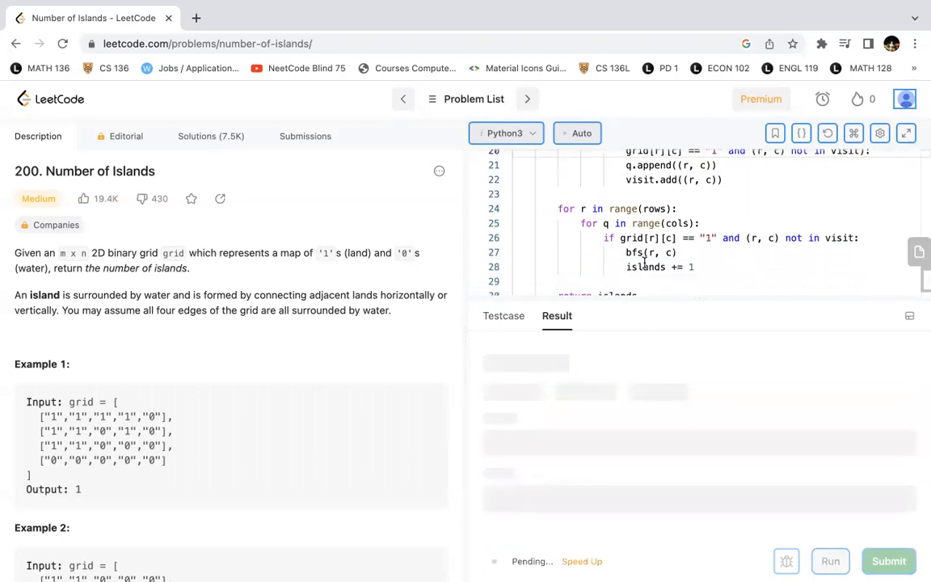
left_click(830, 561)
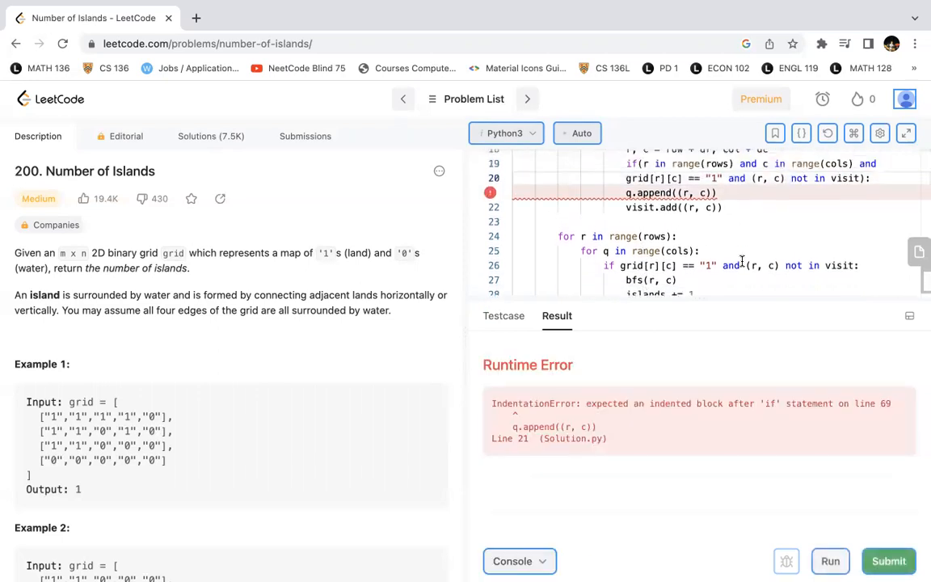
scroll("up", 3)
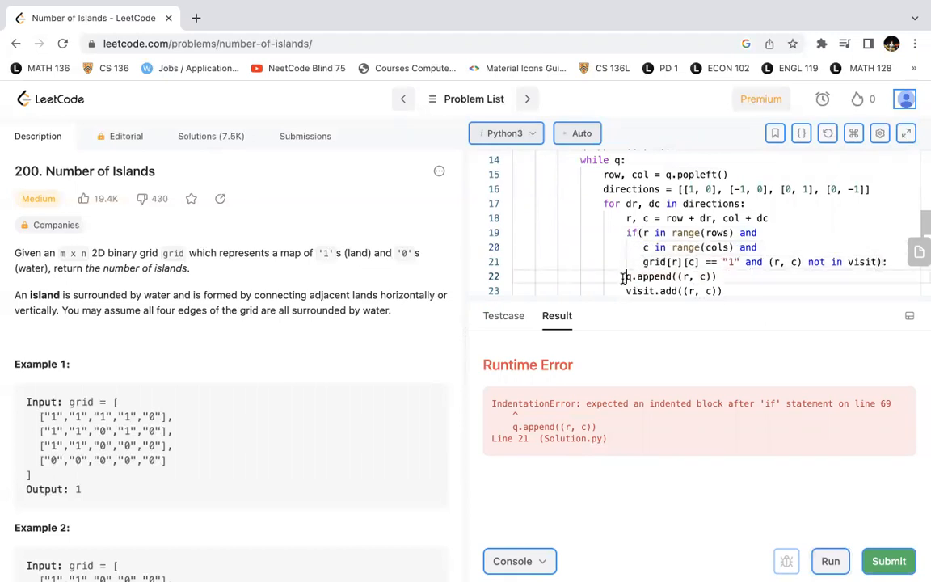
scroll("down", 3)
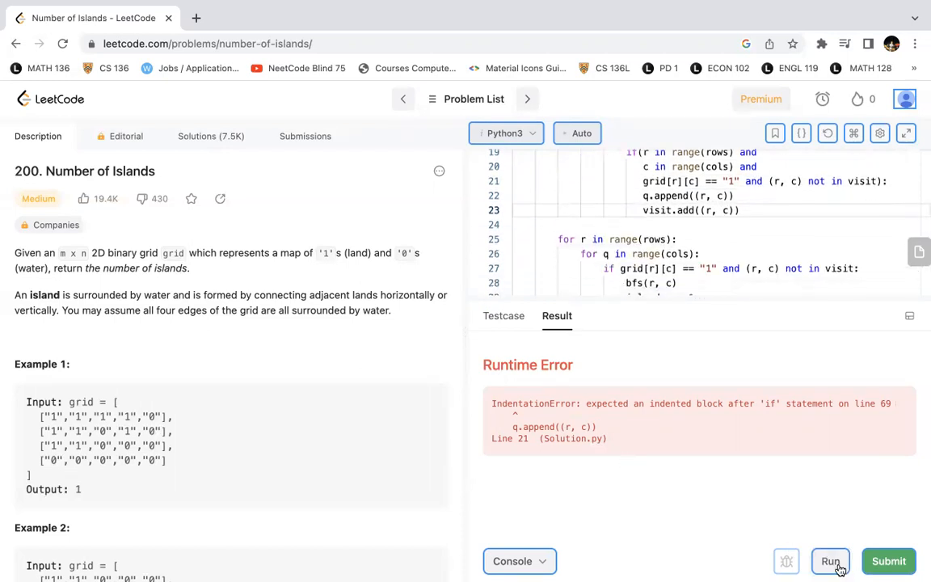
Run the fixed solution and review the test case output of 1, matching expected
left_click(830, 561)
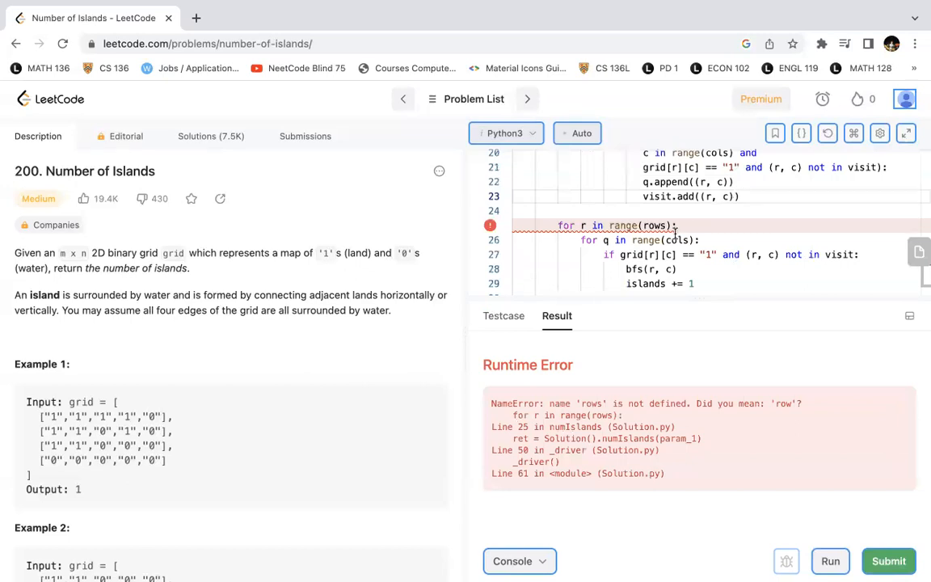
scroll("up", 3)
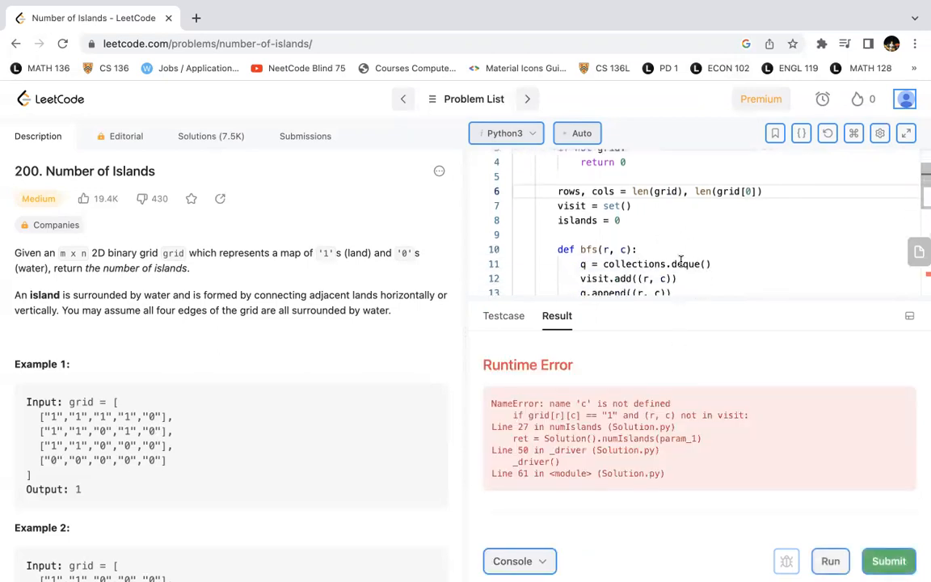
scroll("down", 3)
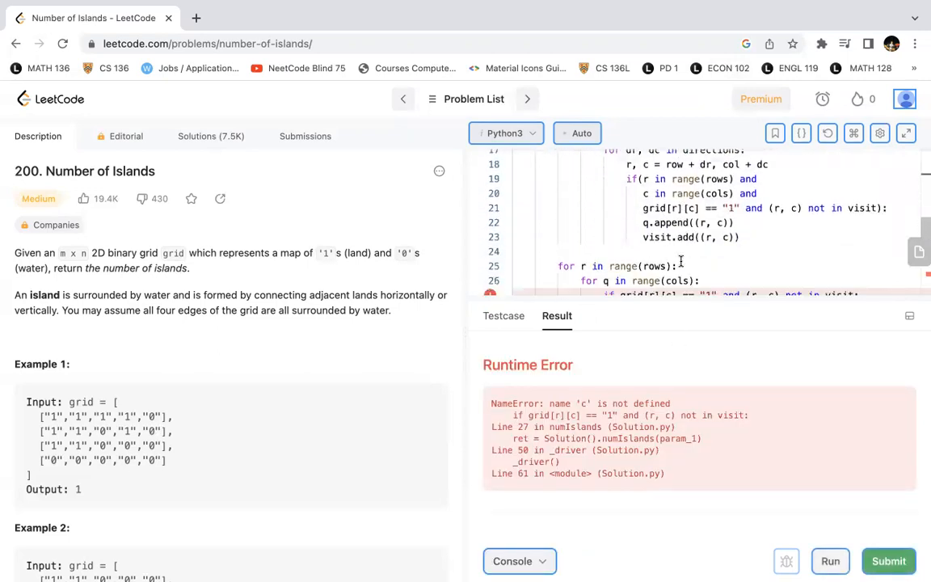
scroll("down", 3)
type("c")
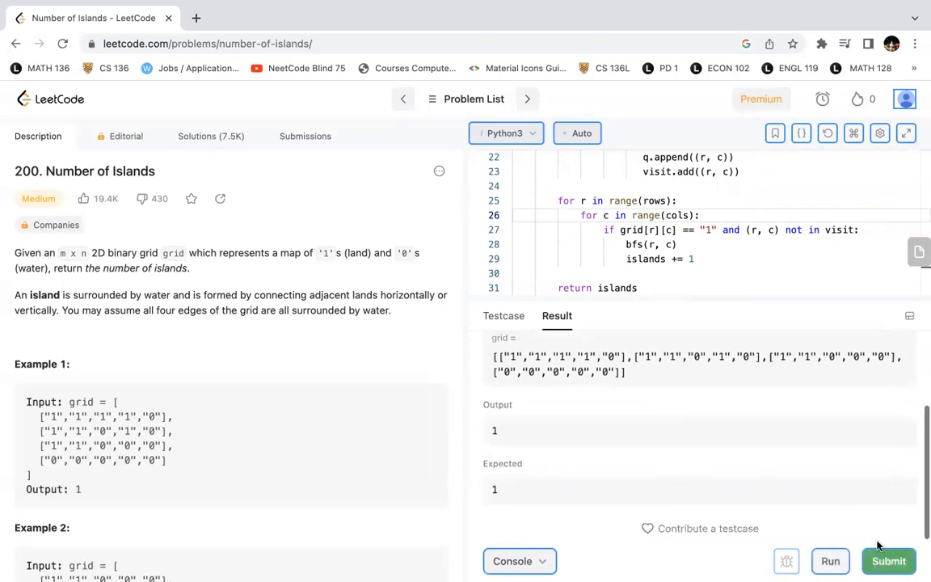
Submit the Number of Islands solution and review its Accepted 407 ms result
left_click(889, 561)
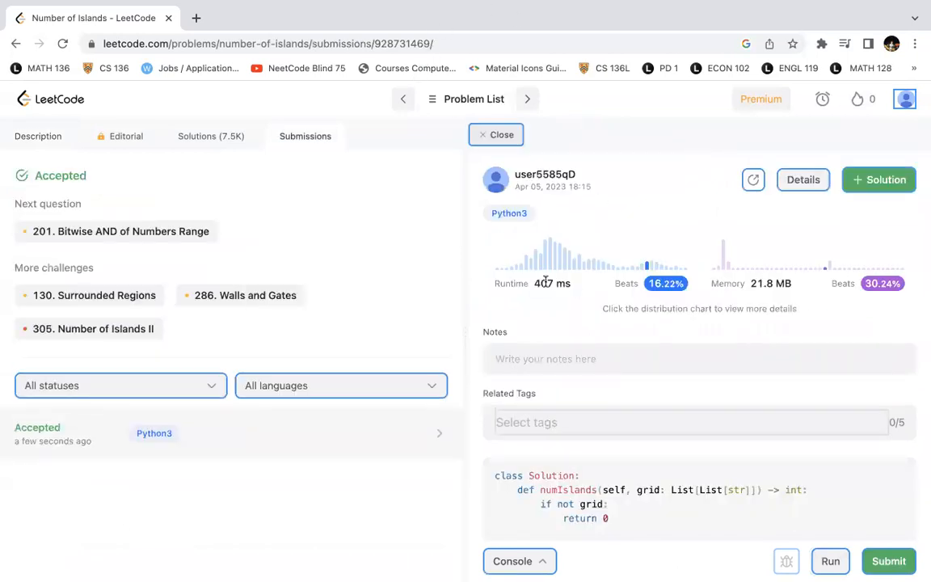
scroll("down", 3)
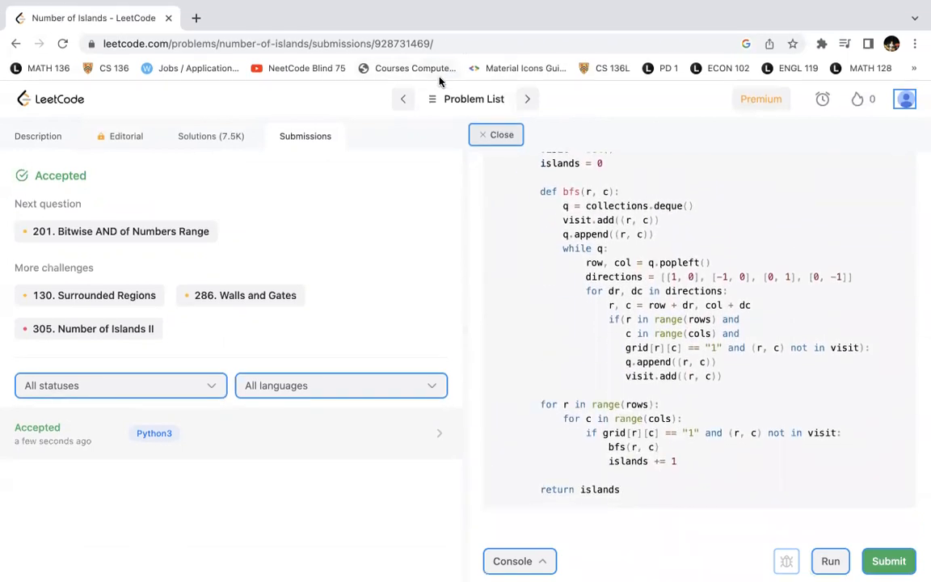
mouse_move(570, 66)
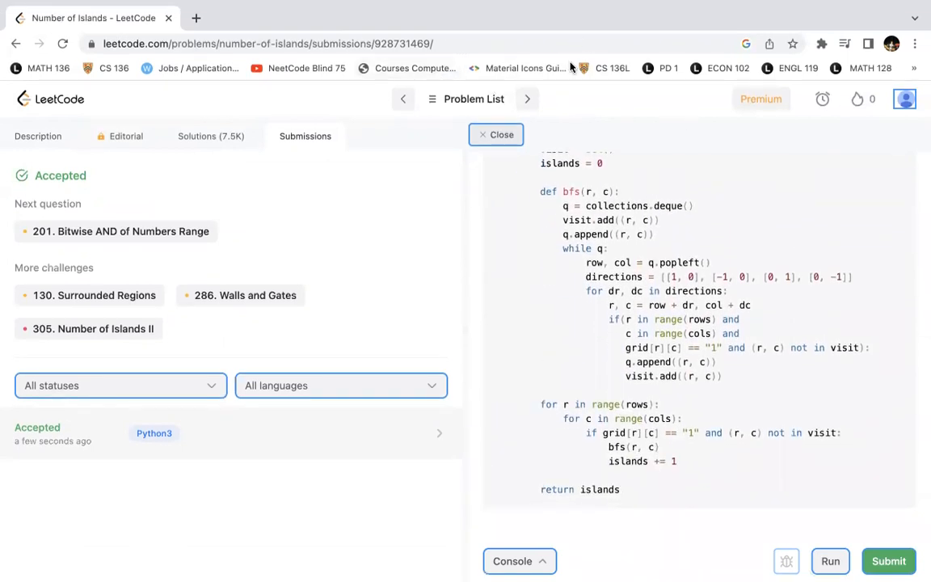